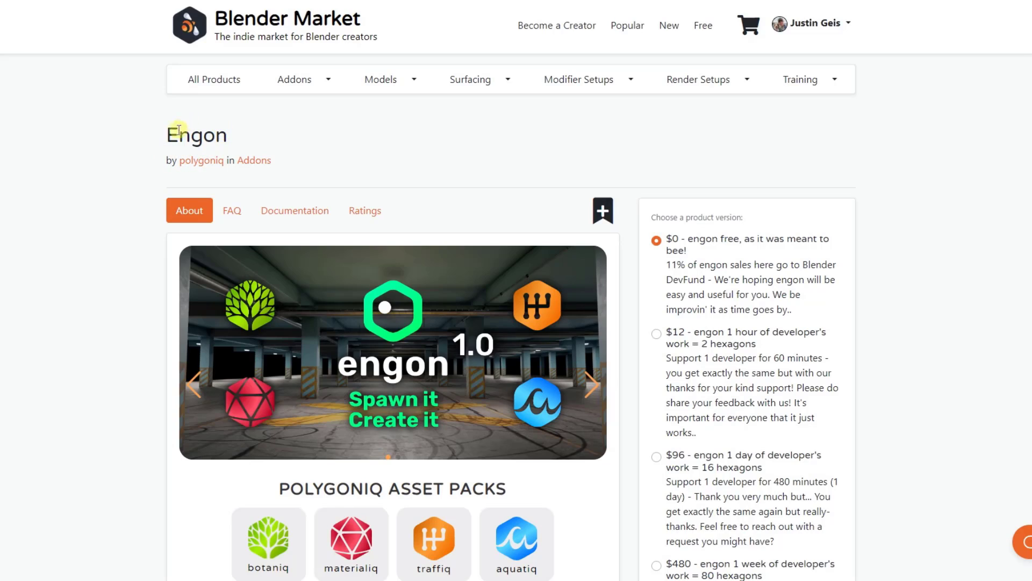
mouse_move(212, 251)
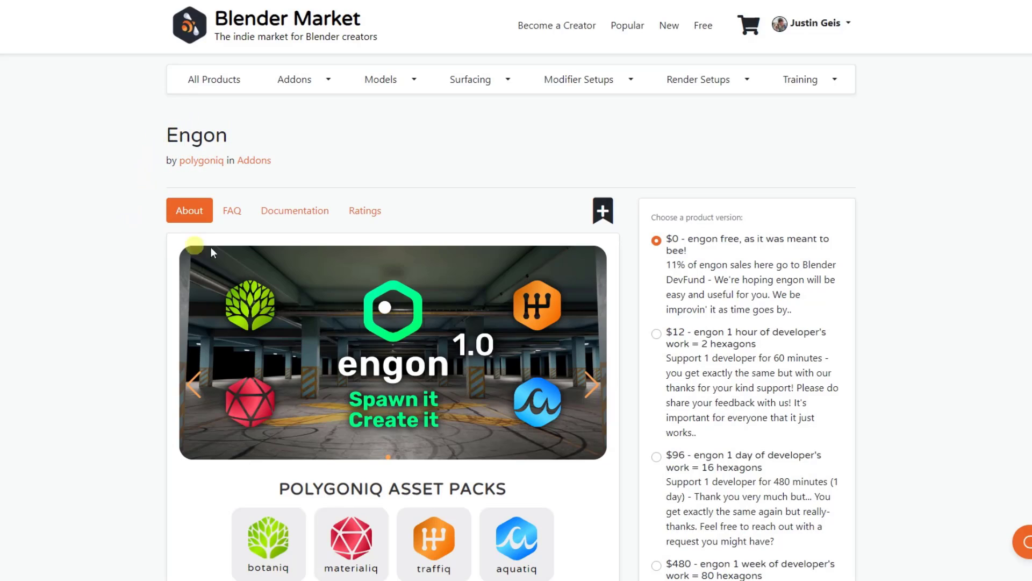
- Scroll down through the Preferences add-on list looking for the engon entry
scroll("down", 3)
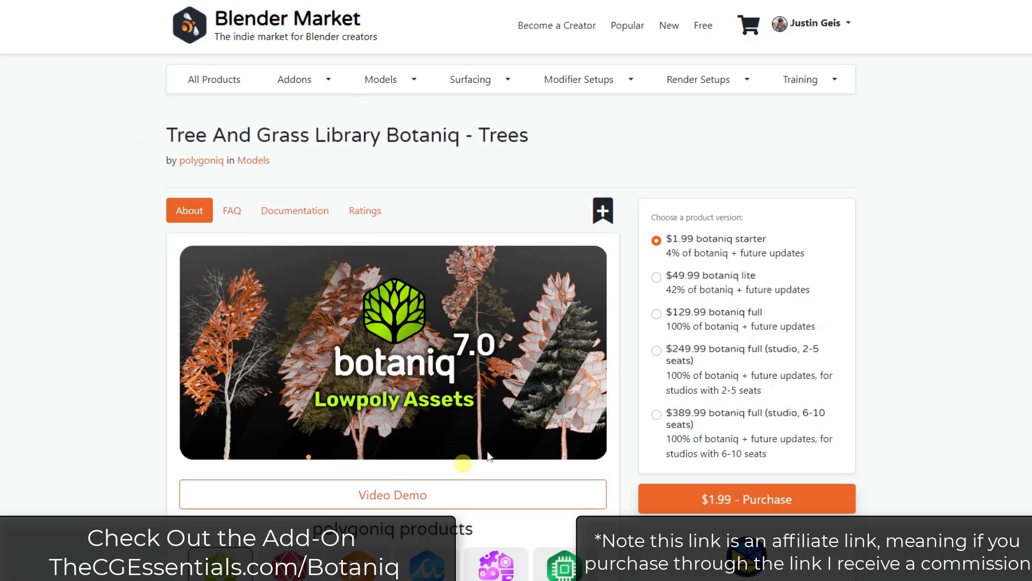
scroll("down", 3)
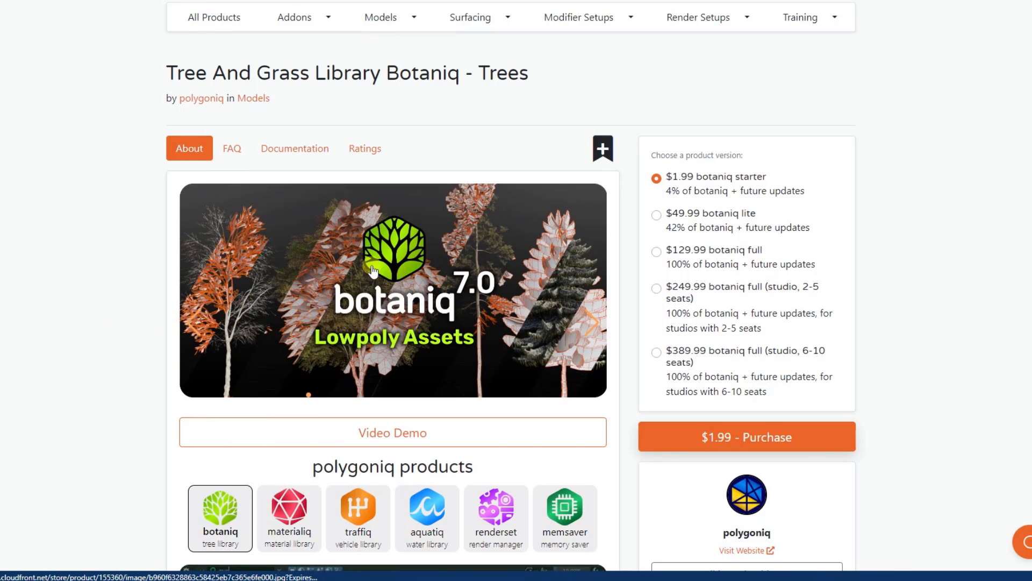
scroll("down", 3)
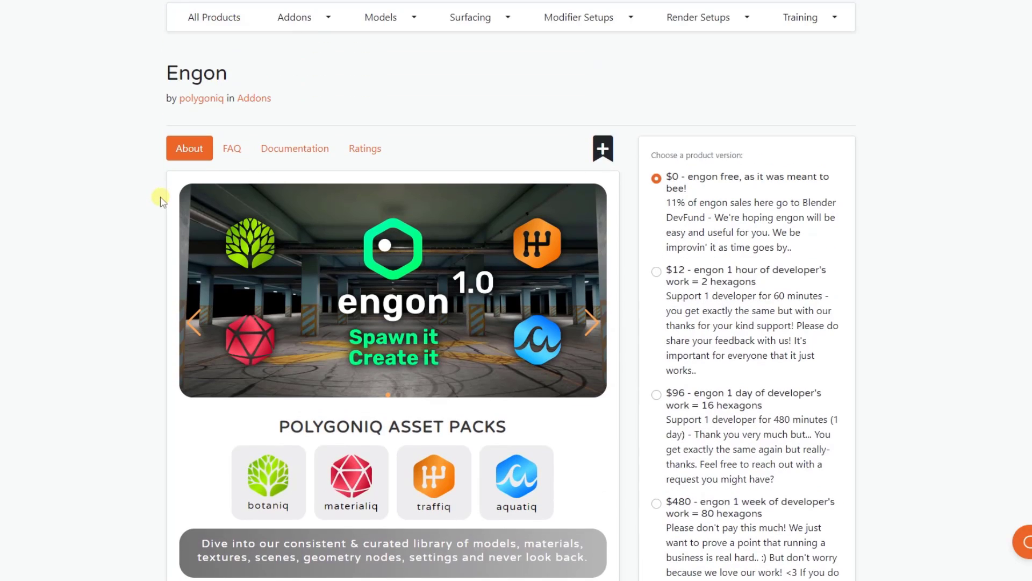
mouse_move(878, 356)
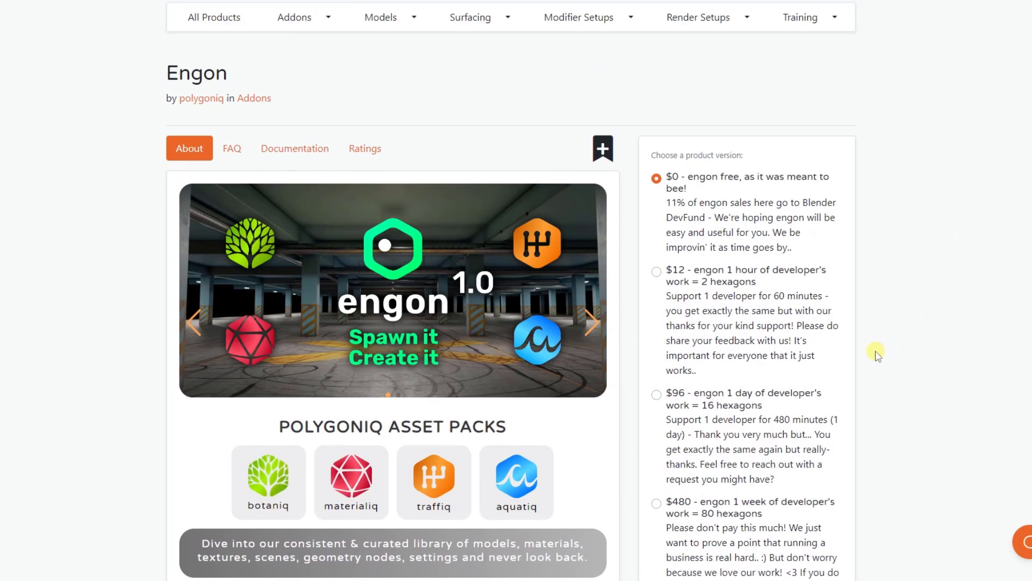
scroll("down", 3)
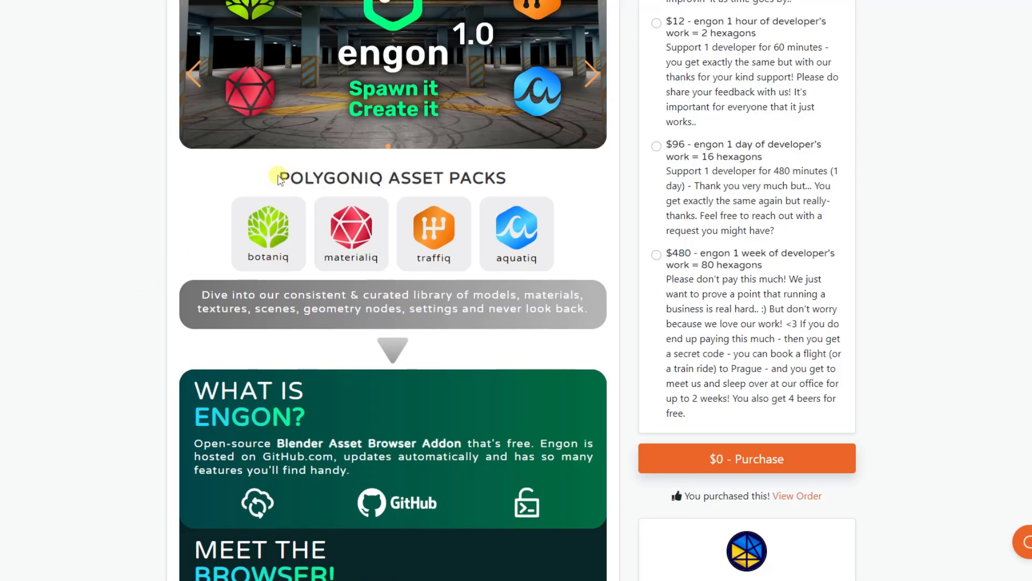
mouse_move(521, 183)
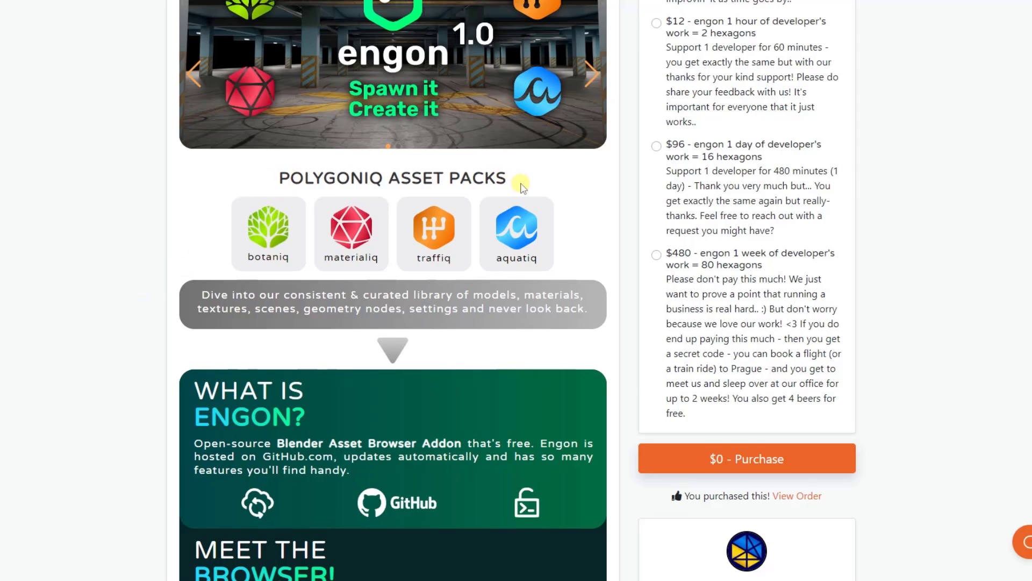
scroll("down", 3)
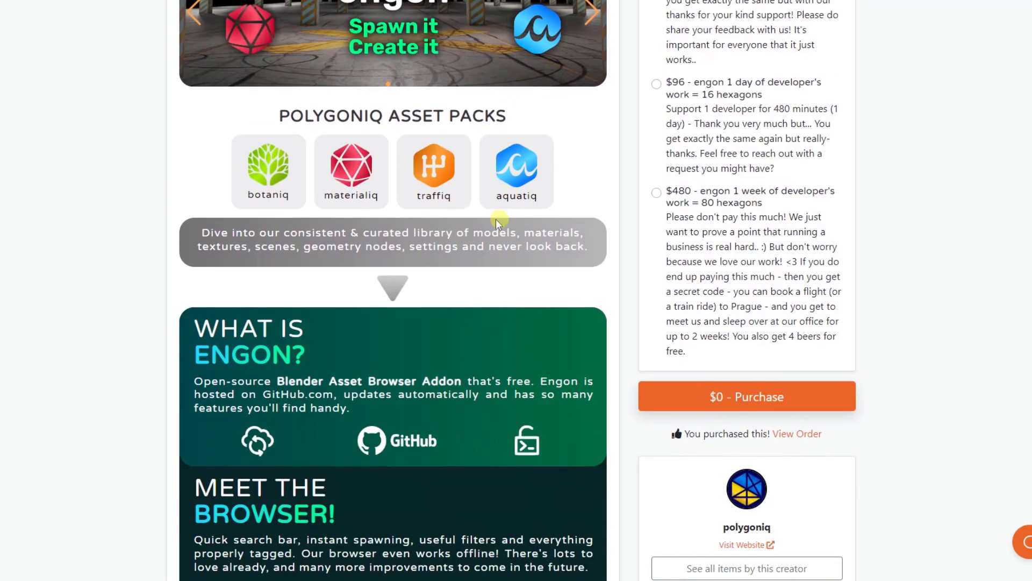
scroll("down", 3)
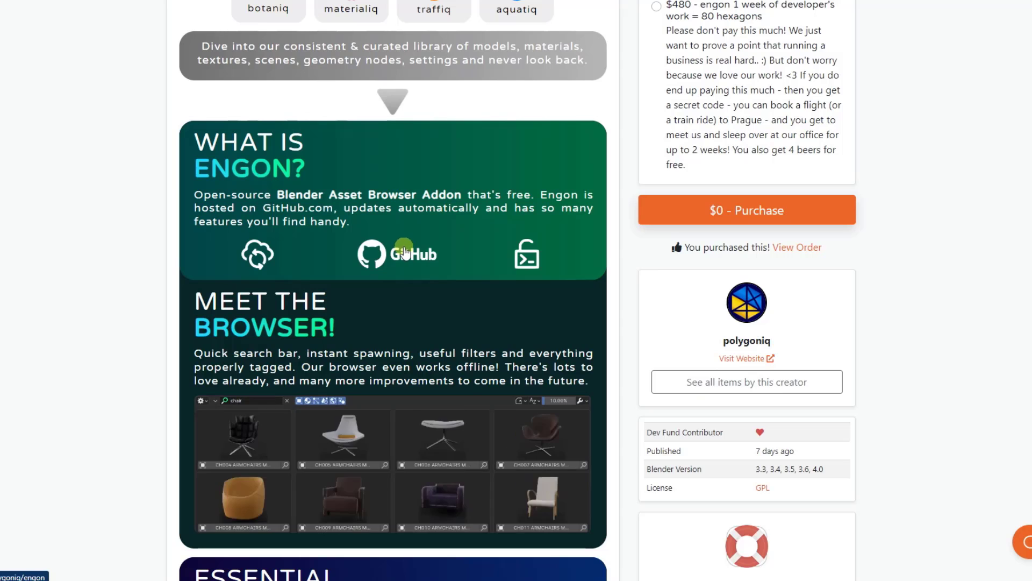
scroll("down", 3)
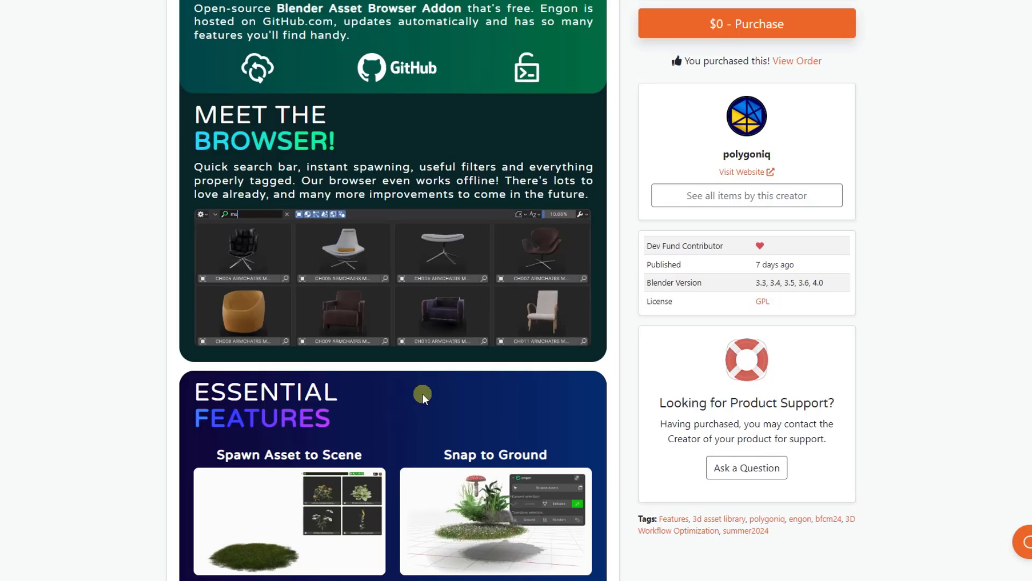
scroll("down", 3)
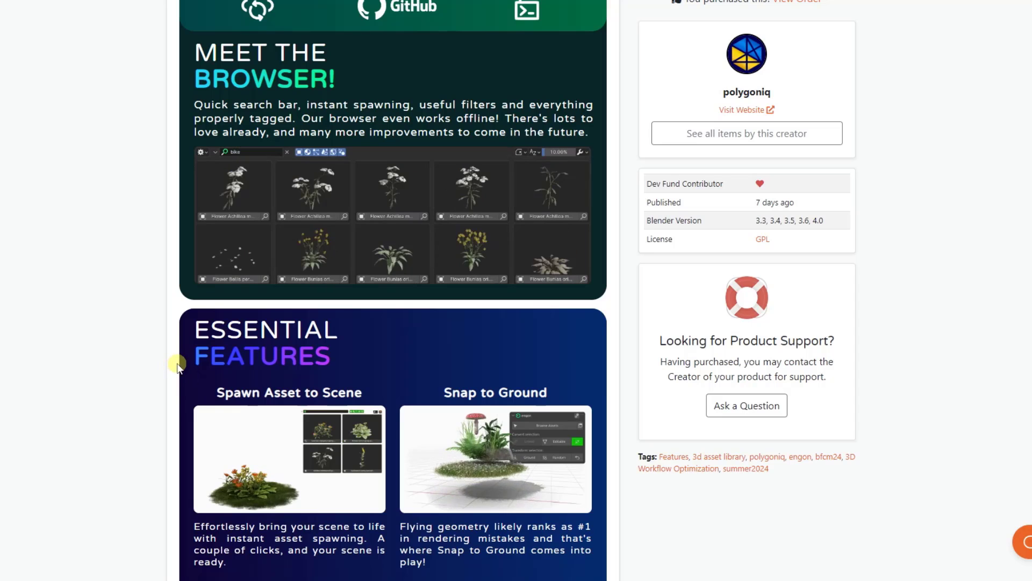
scroll("down", 3)
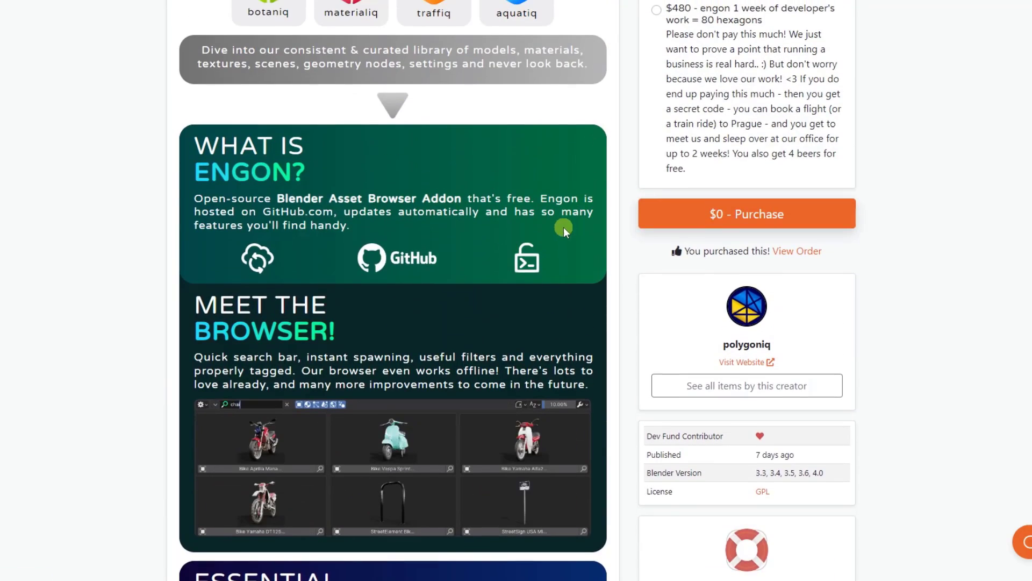
scroll("down", 3)
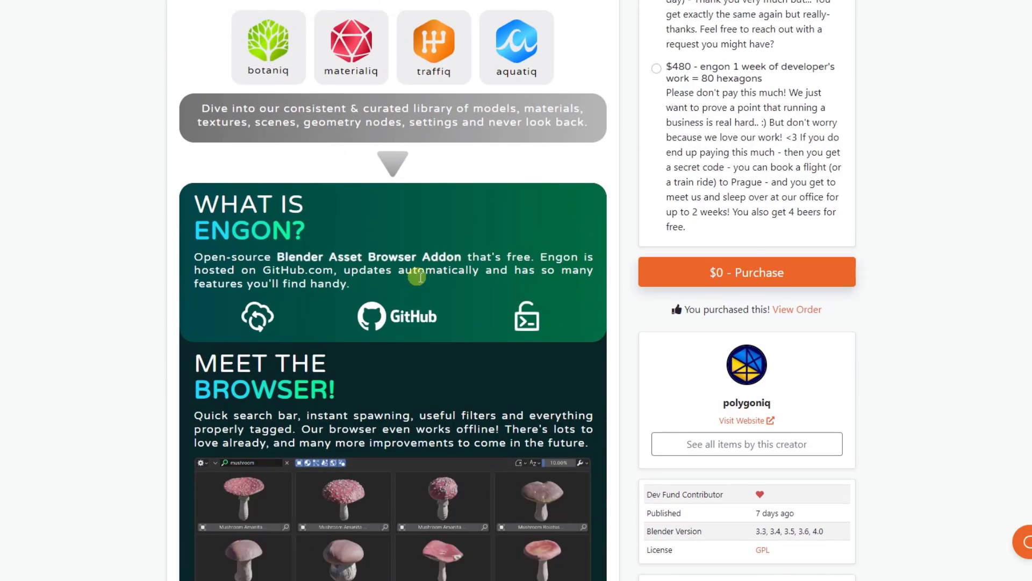
scroll("down", 3)
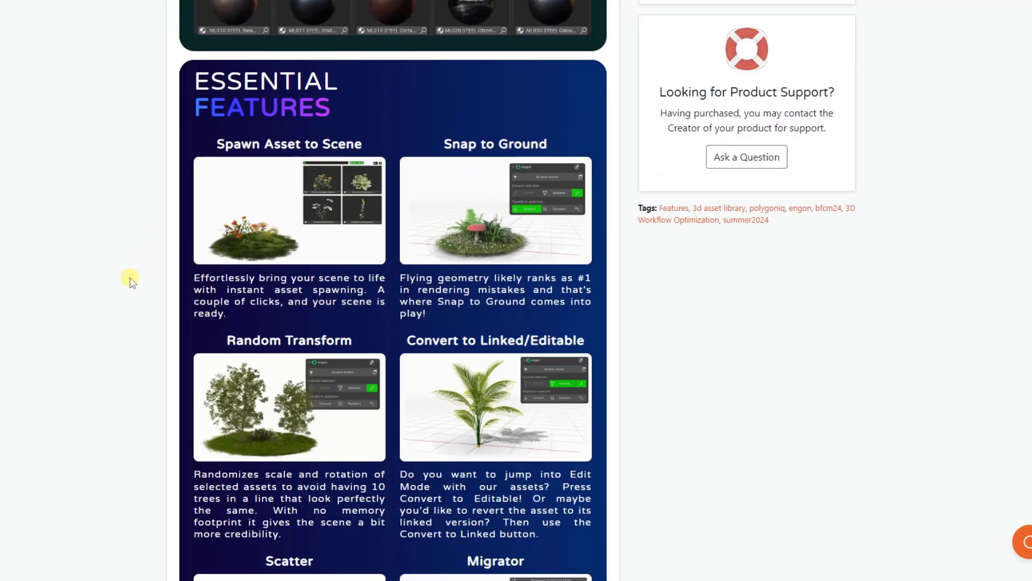
scroll("down", 3)
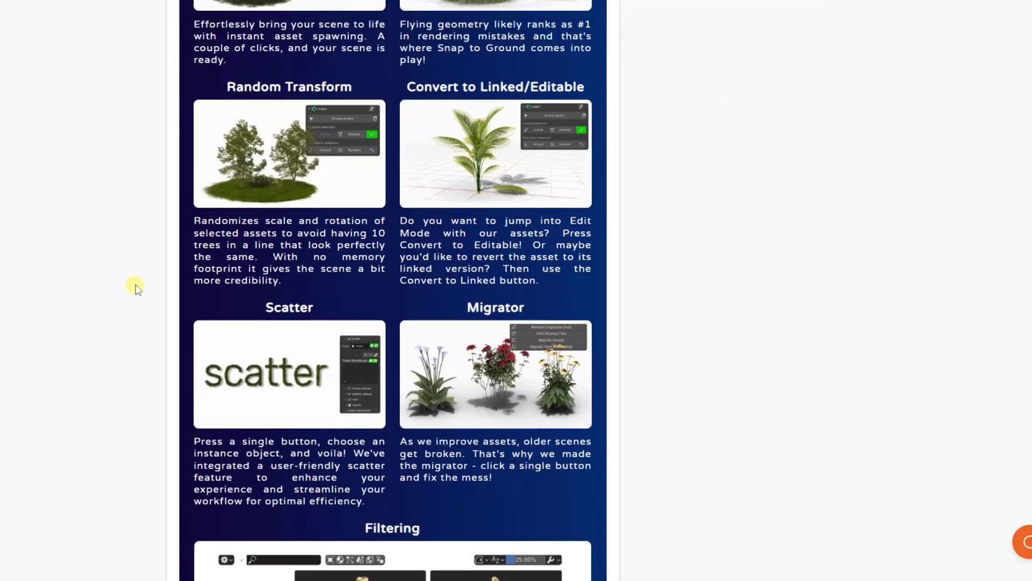
scroll("down", 3)
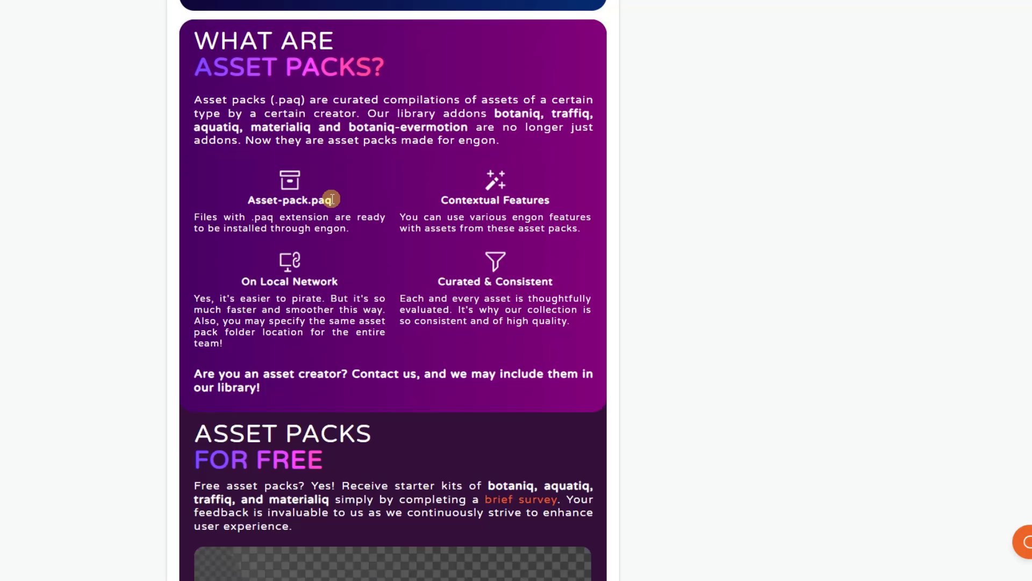
mouse_move(300, 208)
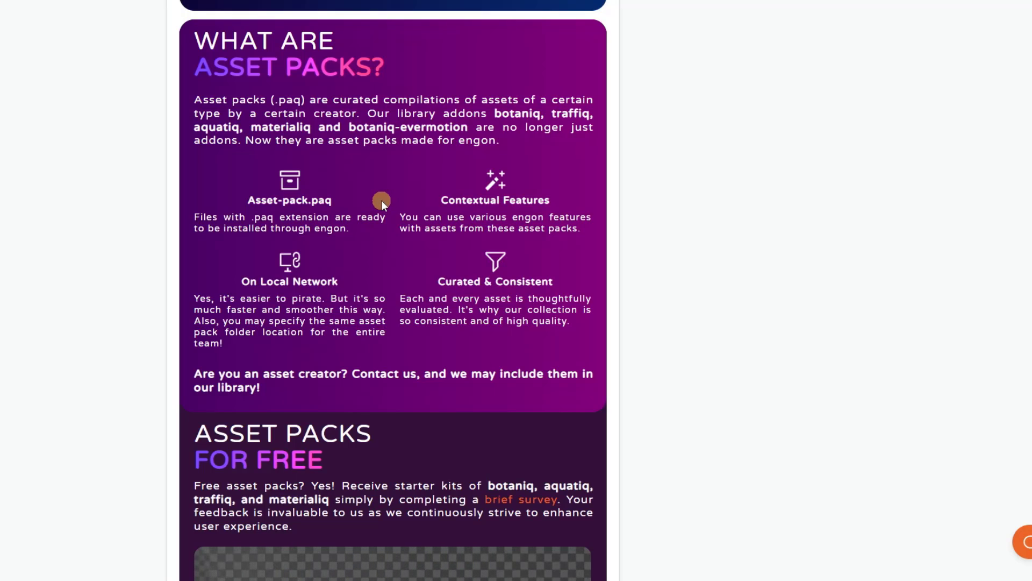
mouse_move(379, 238)
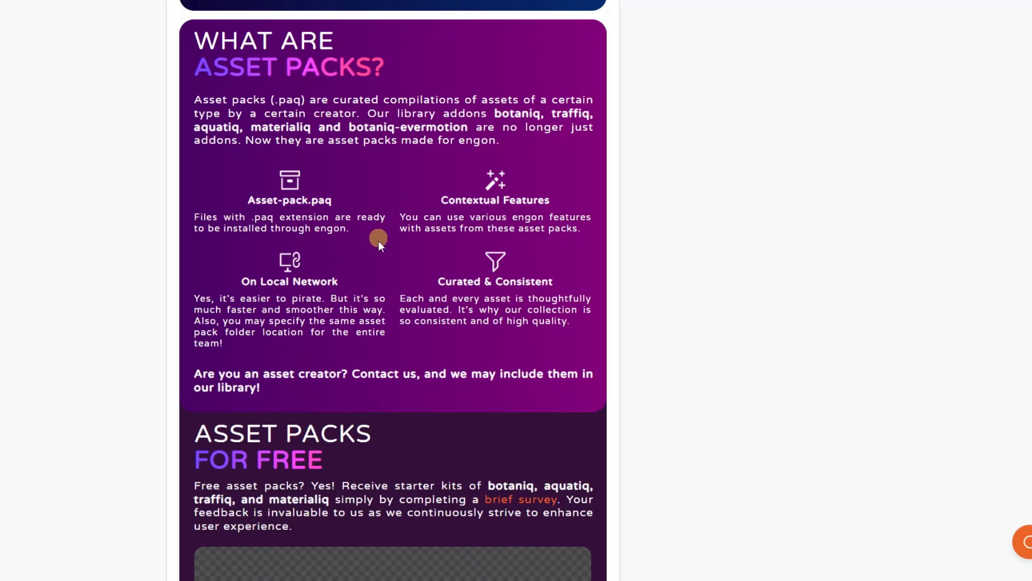
scroll("down", 3)
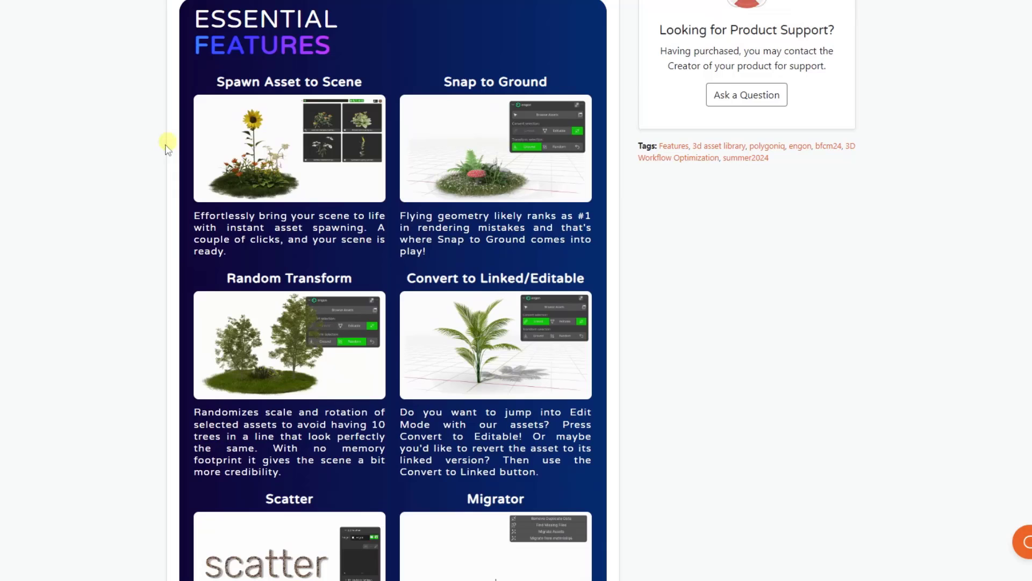
scroll("down", 3)
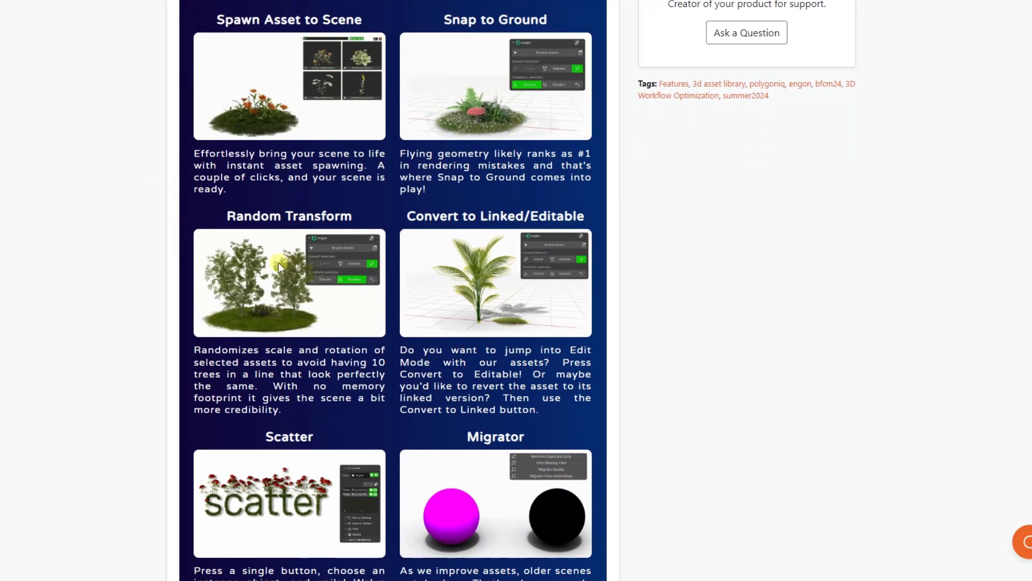
scroll("down", 3)
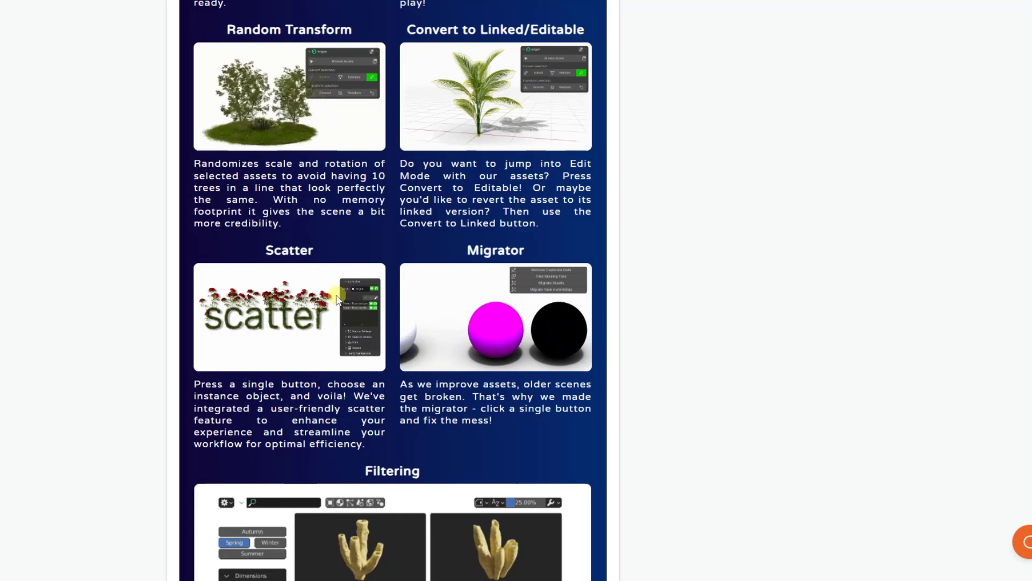
scroll("up", 3)
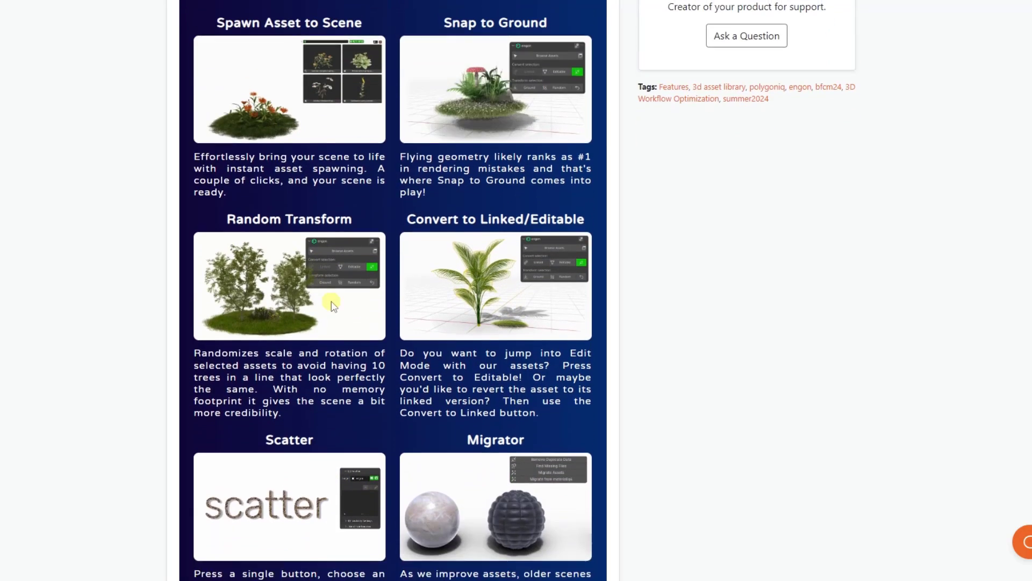
scroll("down", 3)
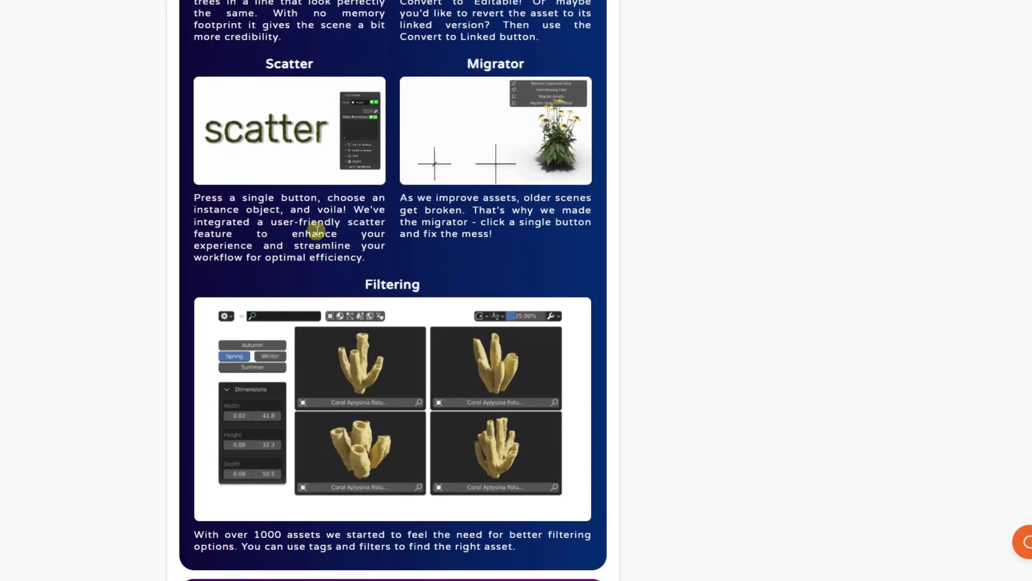
scroll("down", 3)
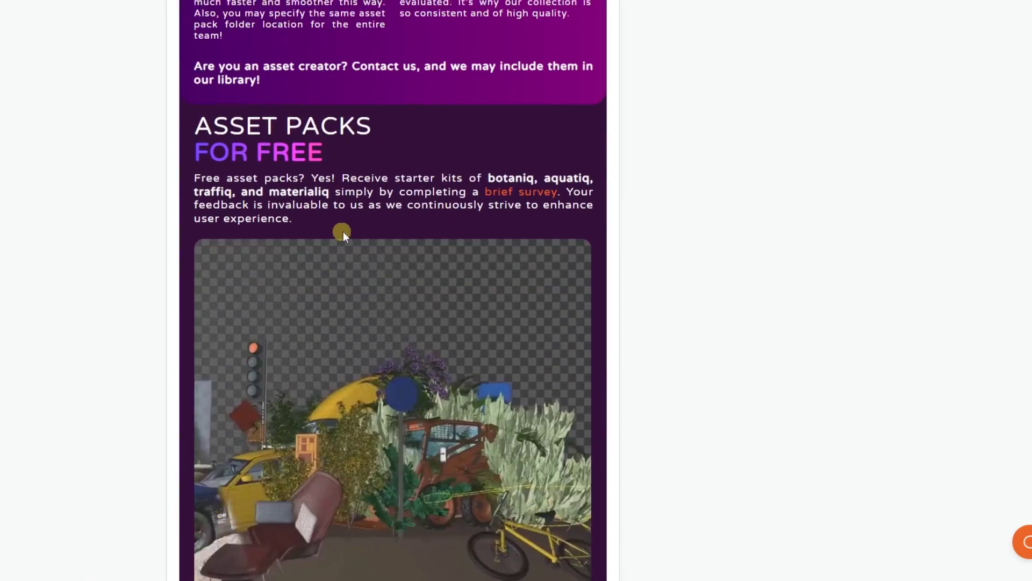
scroll("down", 3)
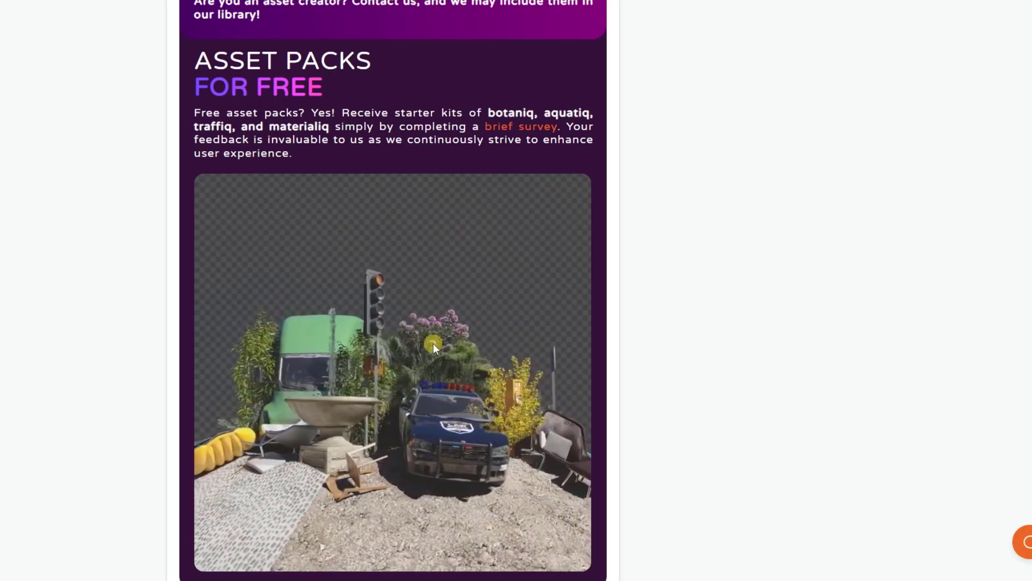
scroll("down", 3)
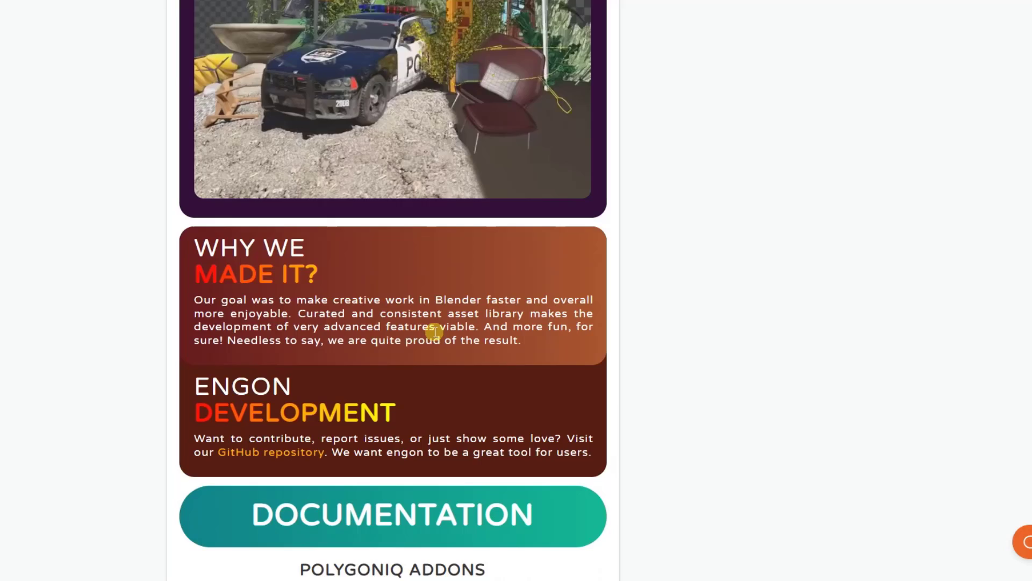
scroll("down", 3)
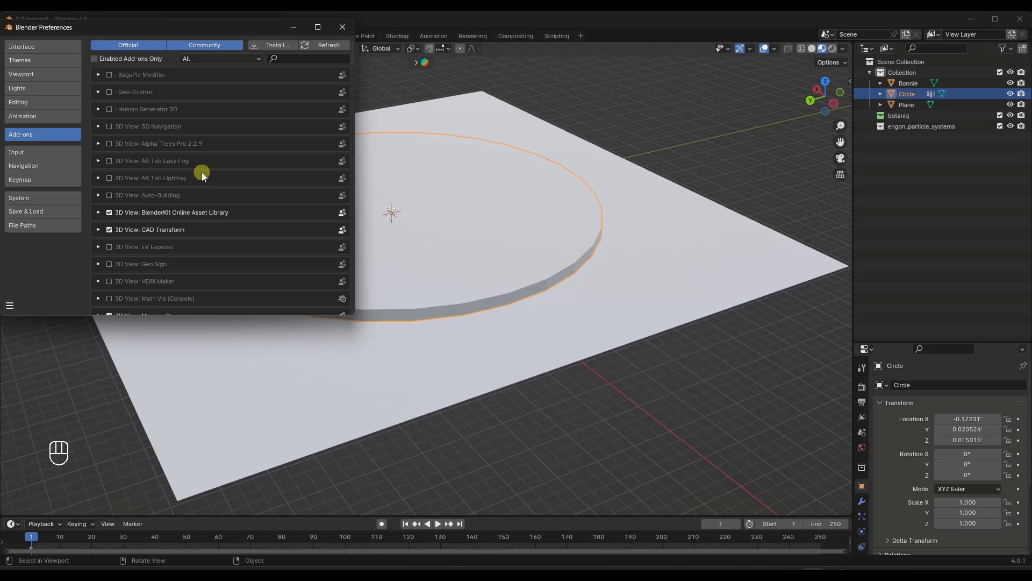
mouse_move(243, 193)
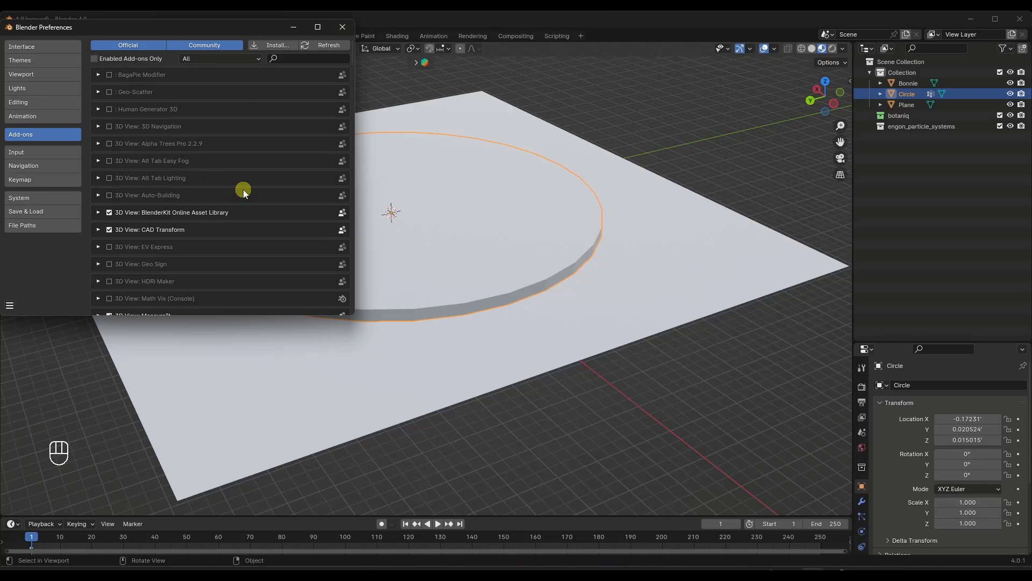
- Filter the add-on list by 'engon' and expand the engon entry to see its installed asset packs
left_click(303, 58)
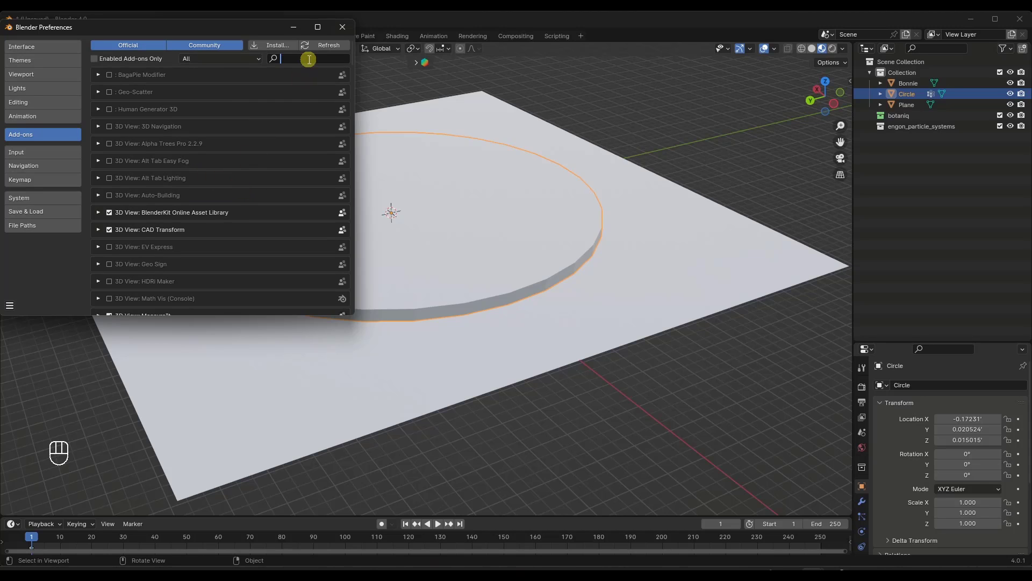
type("engon")
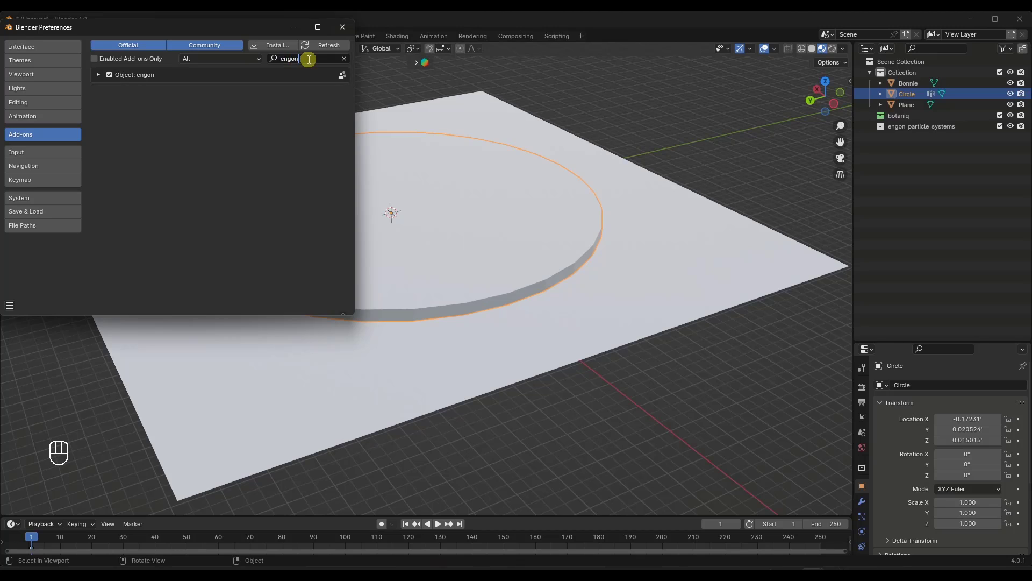
left_click(98, 74)
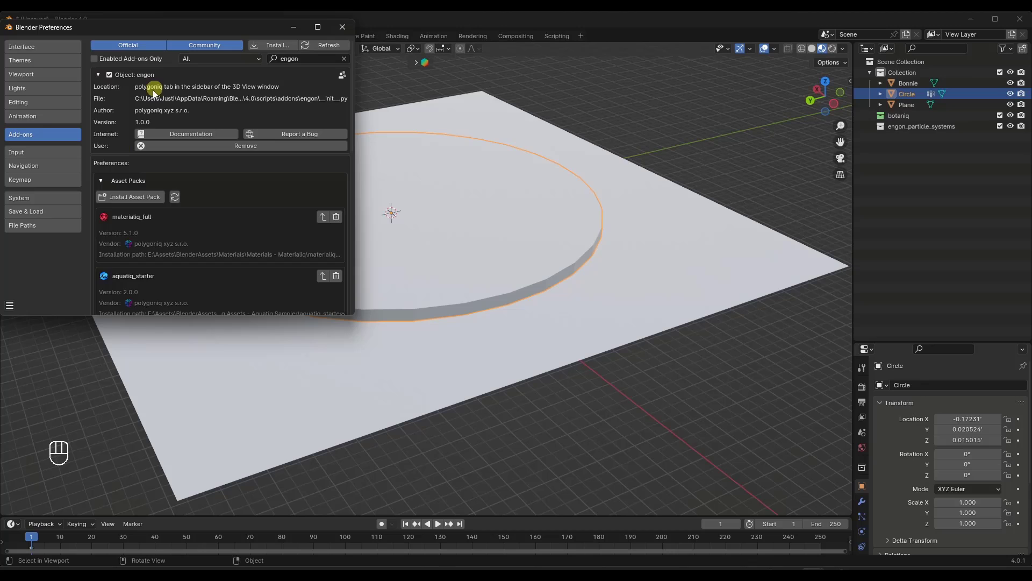
mouse_move(151, 216)
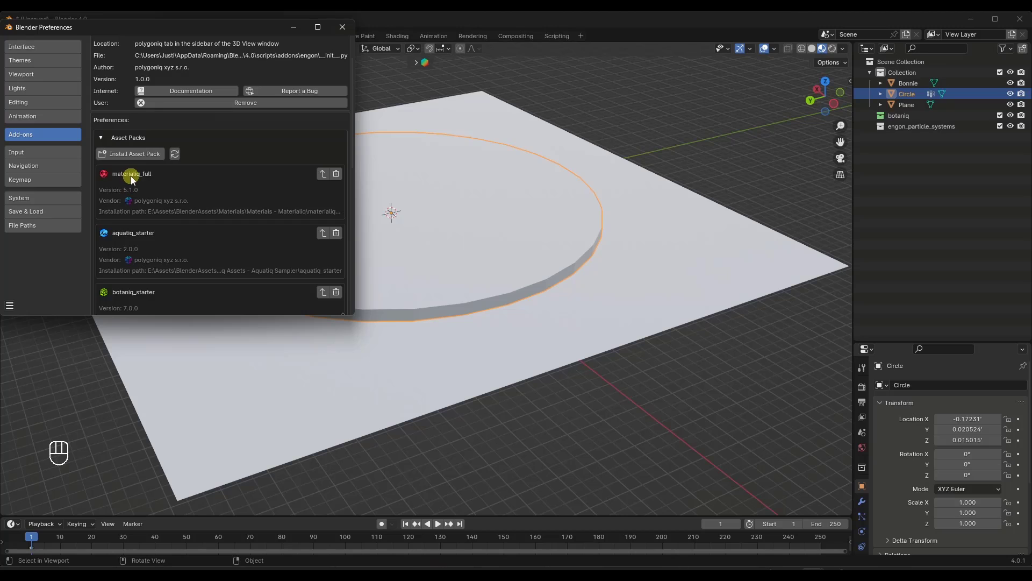
mouse_move(155, 210)
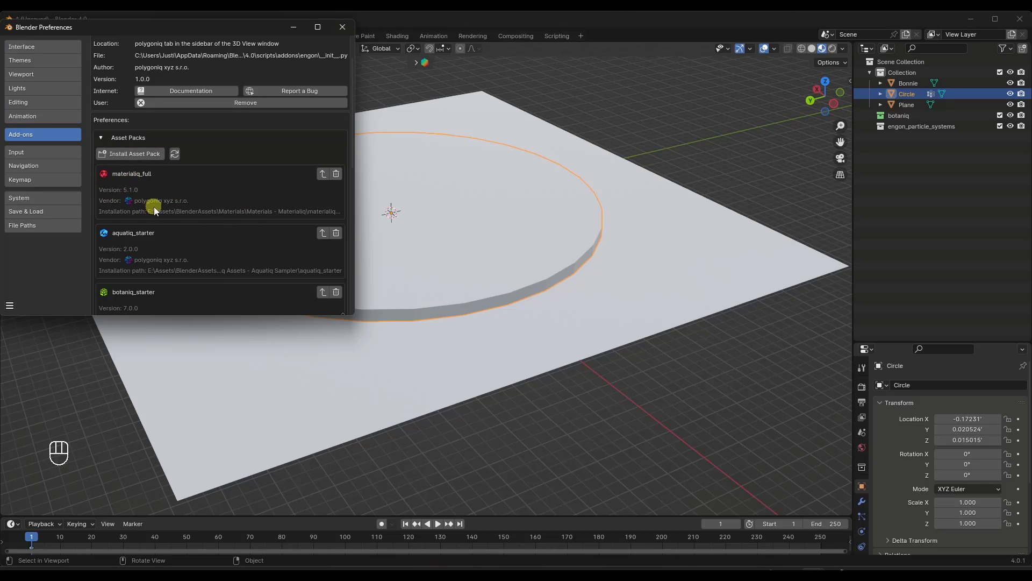
mouse_move(133, 154)
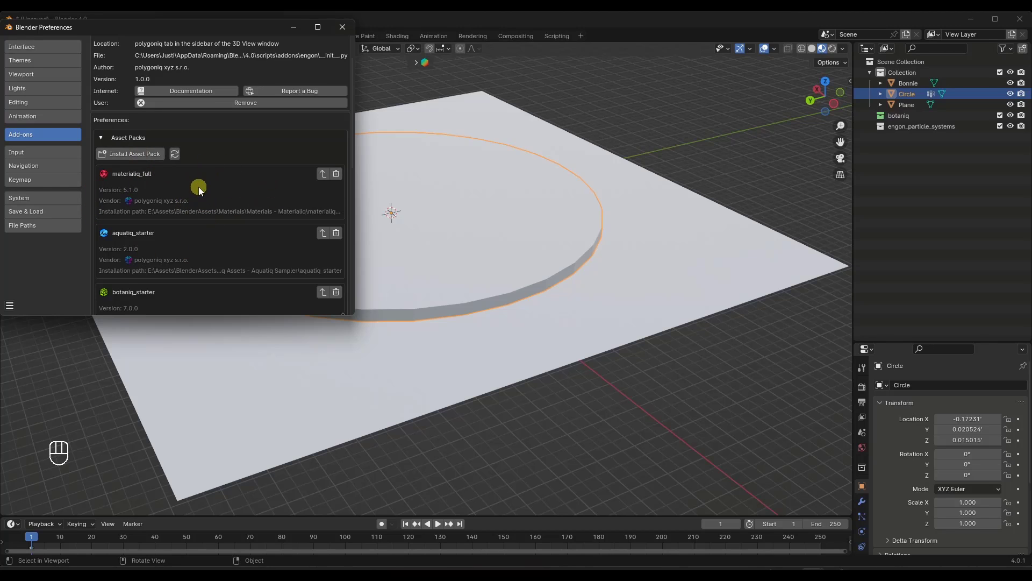
scroll("down", 3)
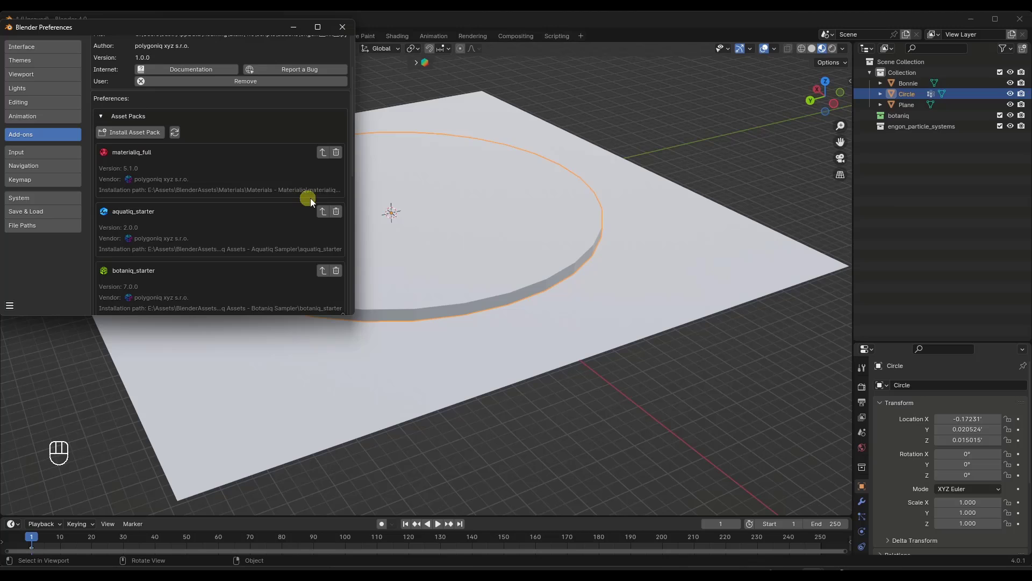
mouse_move(207, 193)
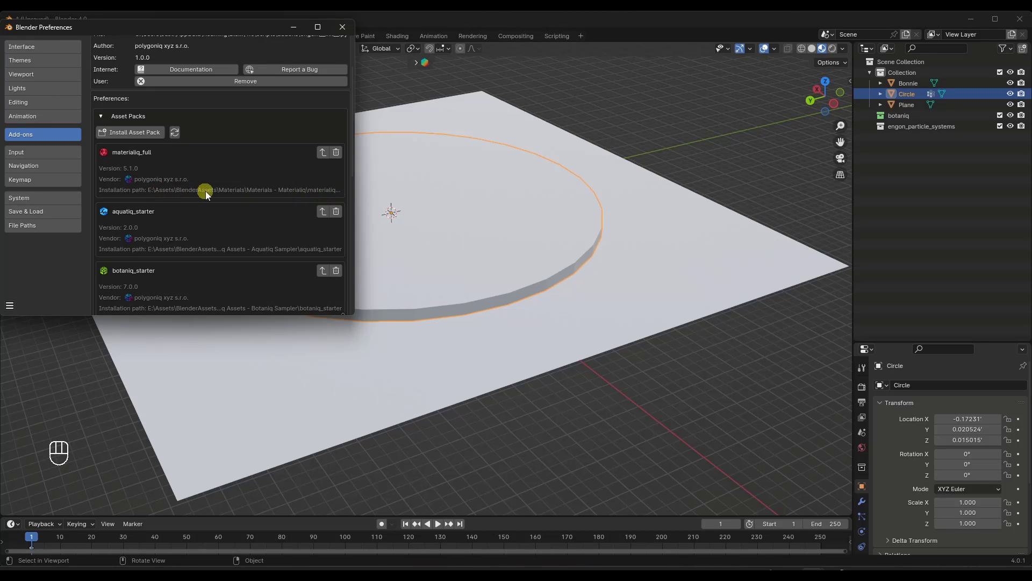
mouse_move(224, 198)
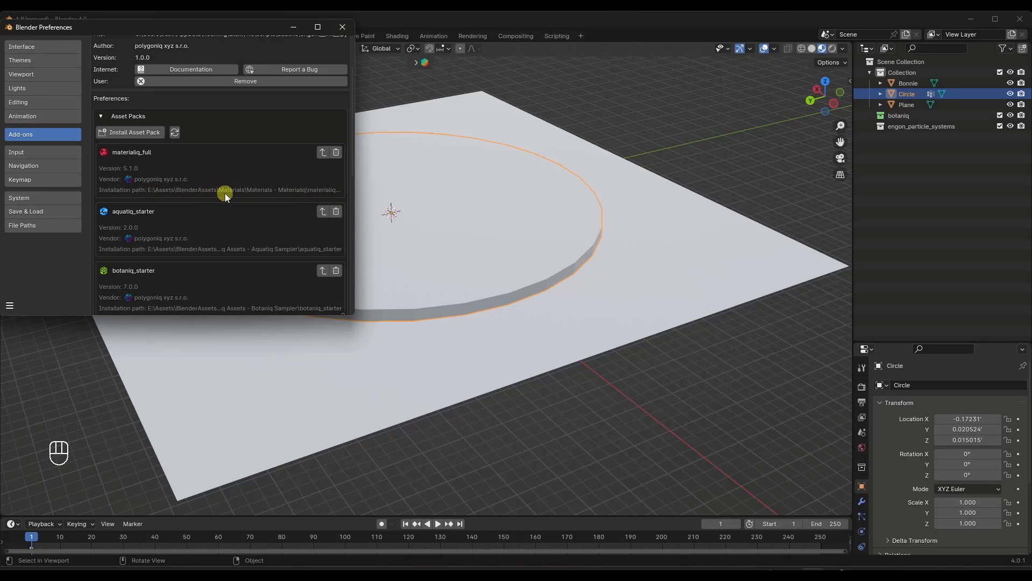
mouse_move(253, 209)
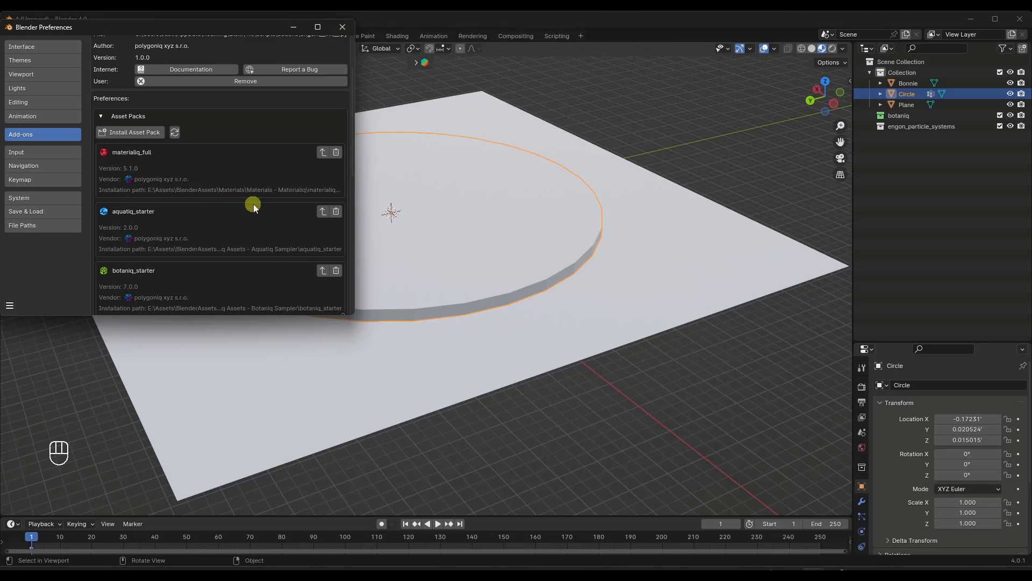
scroll("down", 3)
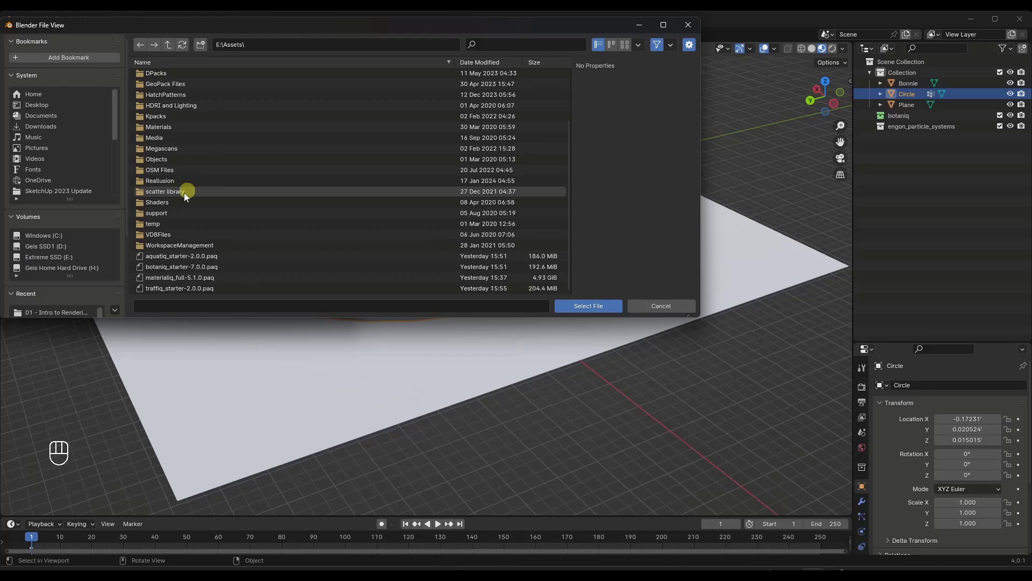
- Choose aquatiq_starter-2.0.0.paq for install, cancel since it is already installed, and close Preferences
left_click(182, 255)
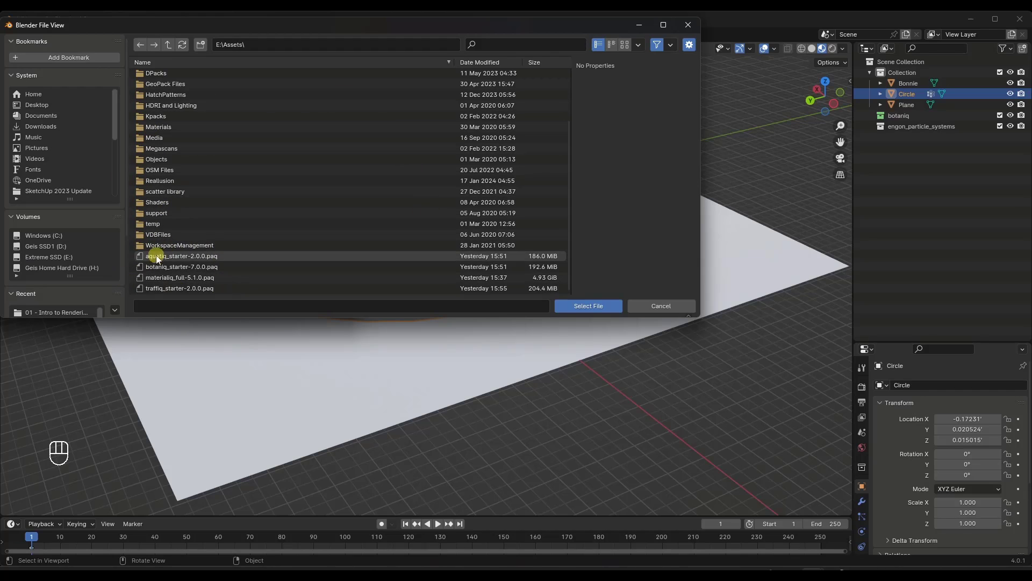
mouse_move(191, 263)
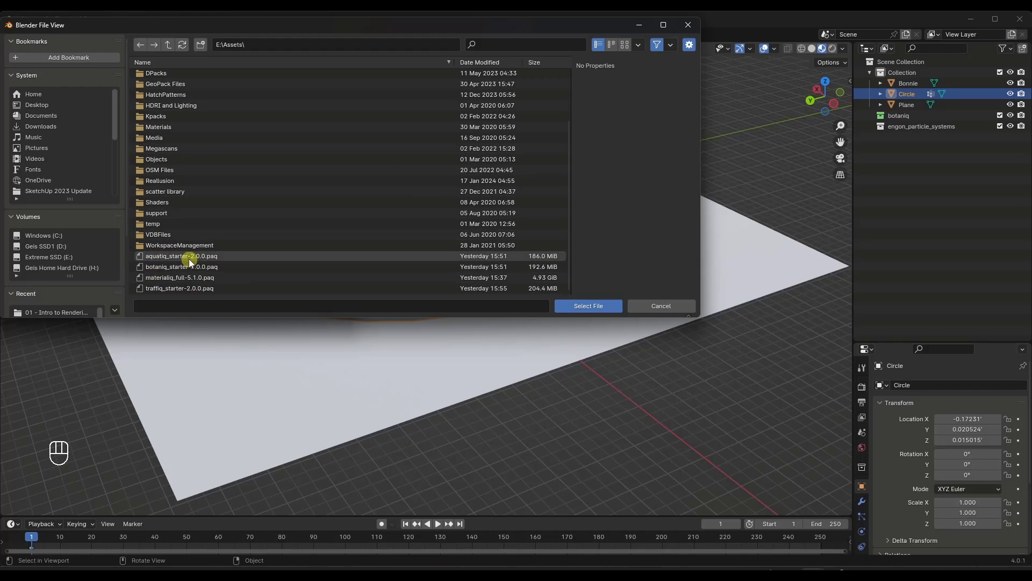
left_click(183, 256)
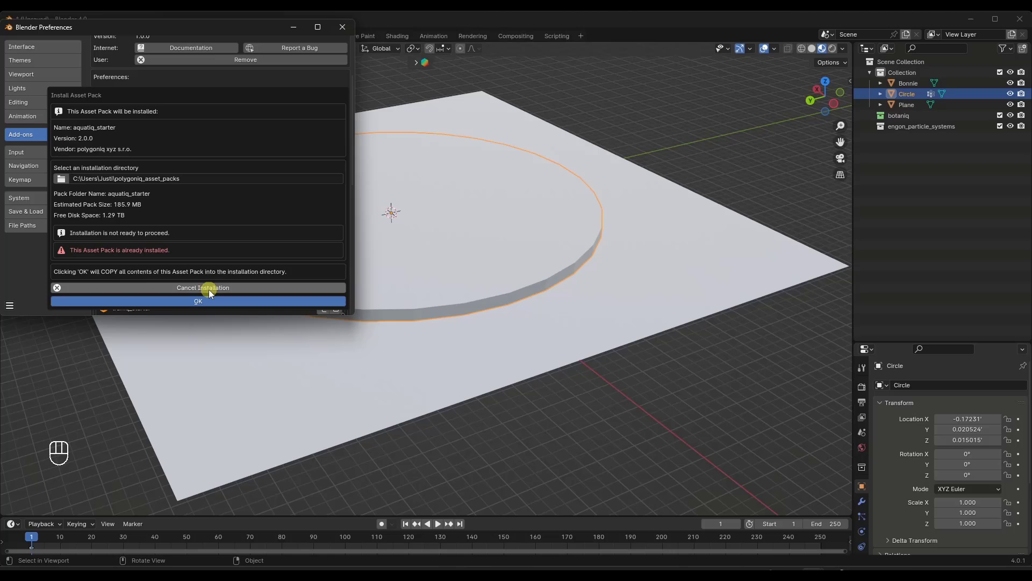
left_click(198, 287)
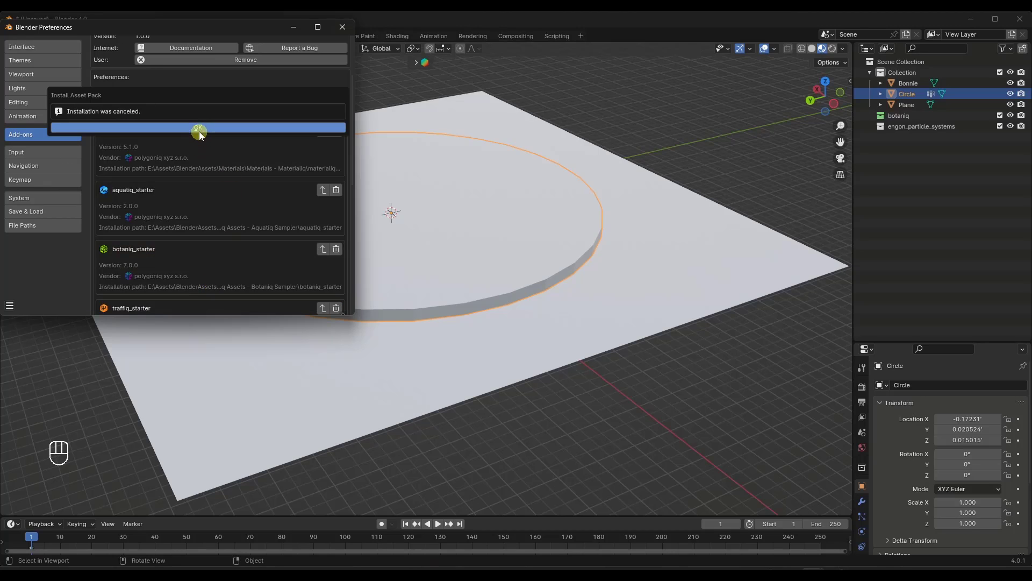
left_click(197, 127)
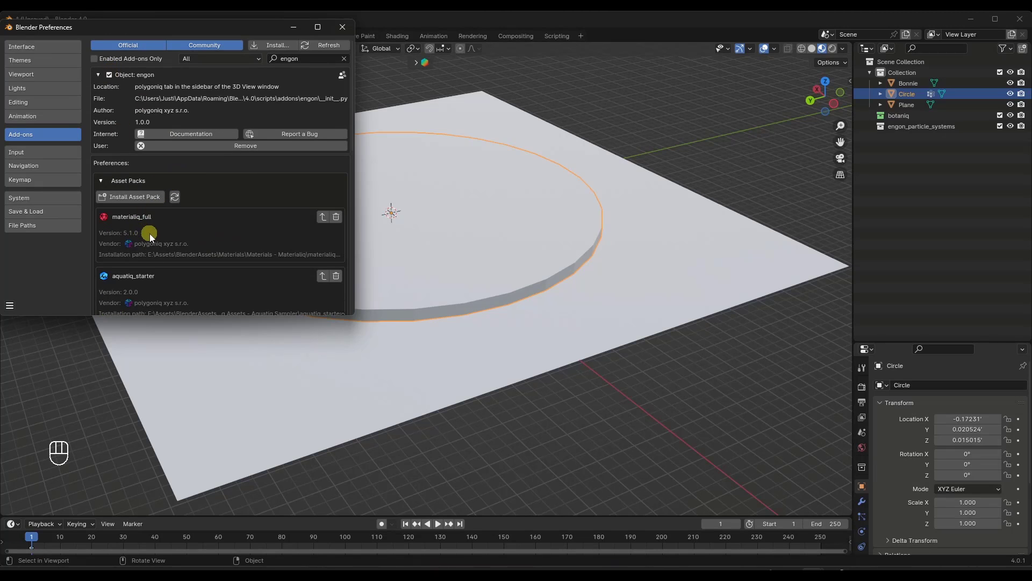
left_click(342, 27)
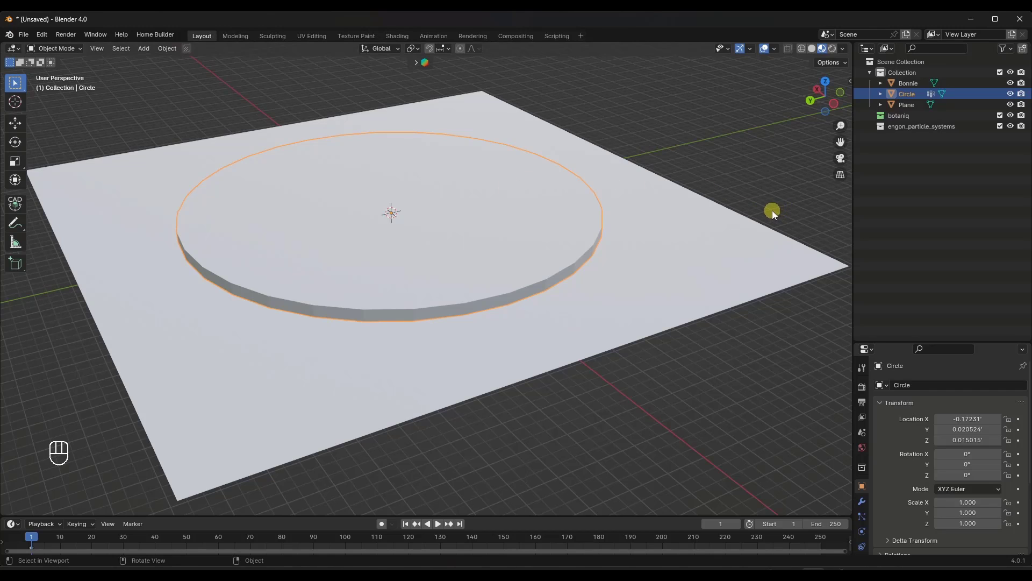
mouse_move(755, 210)
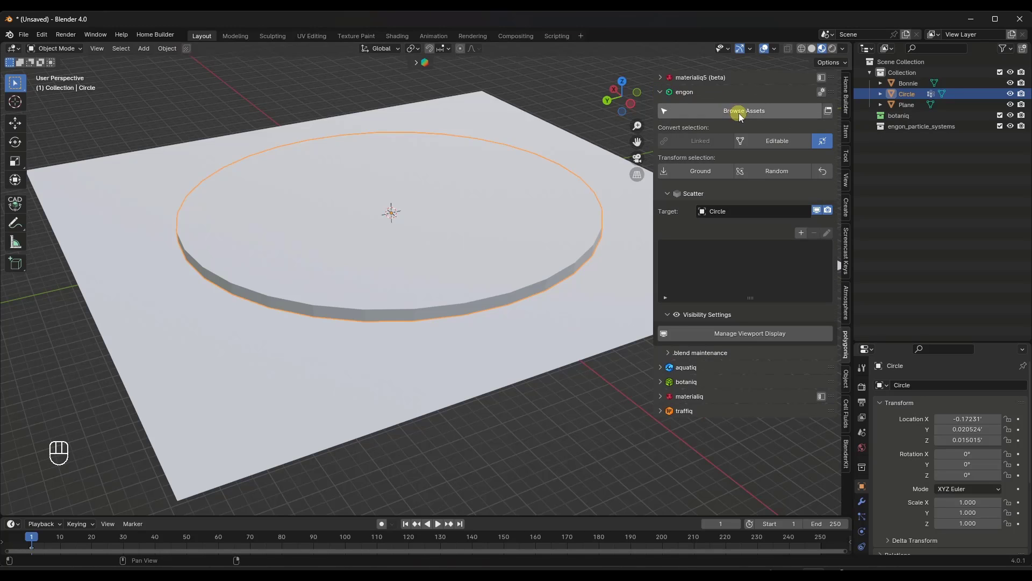
- Browse the engon rock assets from the polygoniq sidebar, then close the full-screen browser
left_click(743, 110)
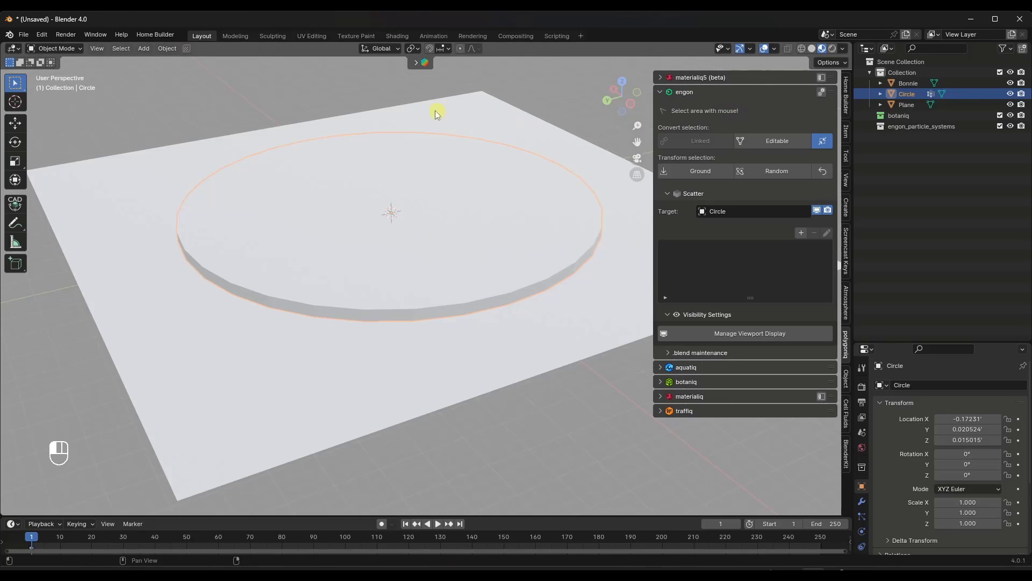
mouse_move(379, 86)
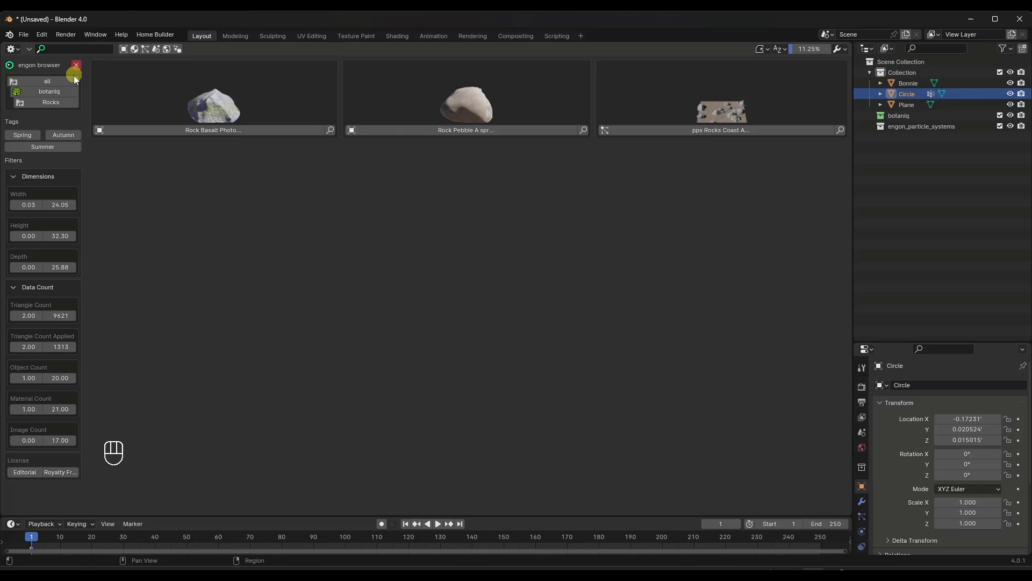
left_click(75, 65)
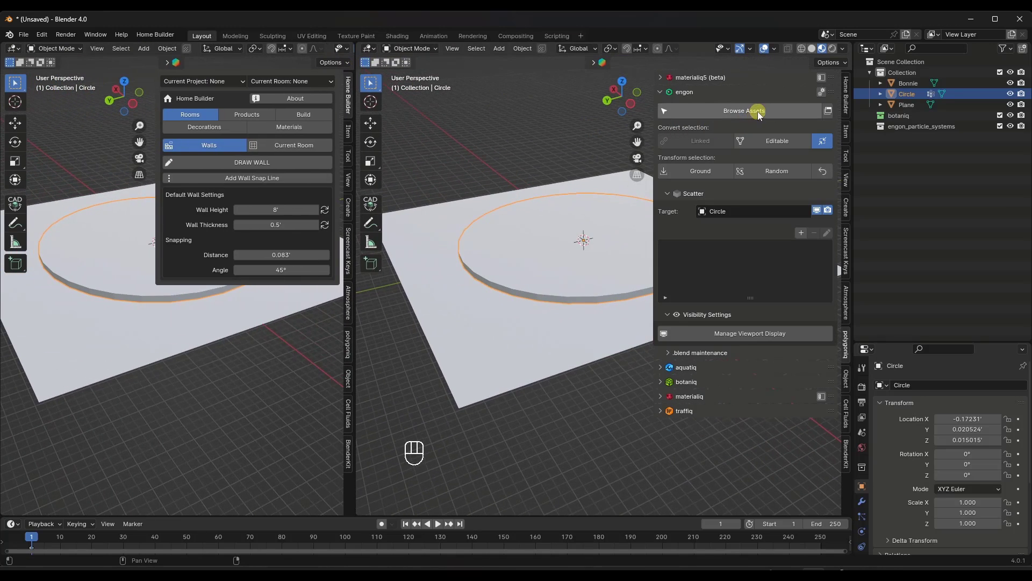
- Browse materialiq's CC Concrete and GN Ground categories, then switch the engon browser to aquatiq
left_click(744, 111)
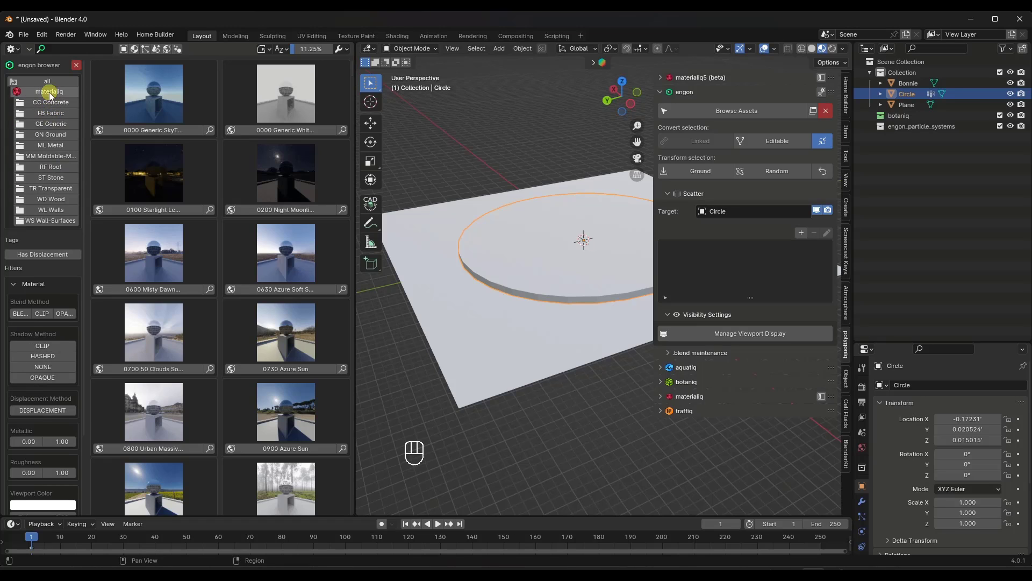
left_click(50, 102)
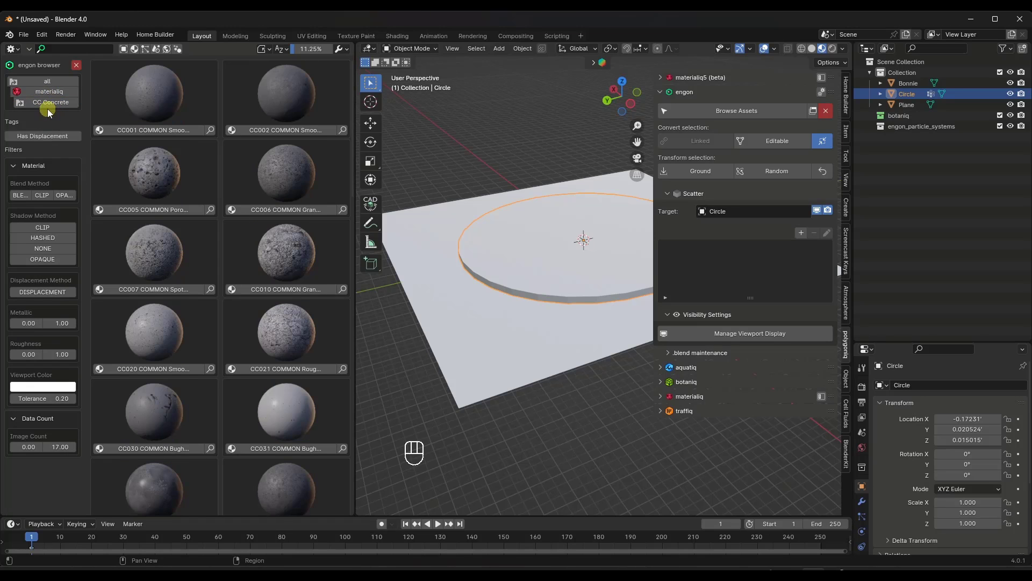
left_click(50, 102)
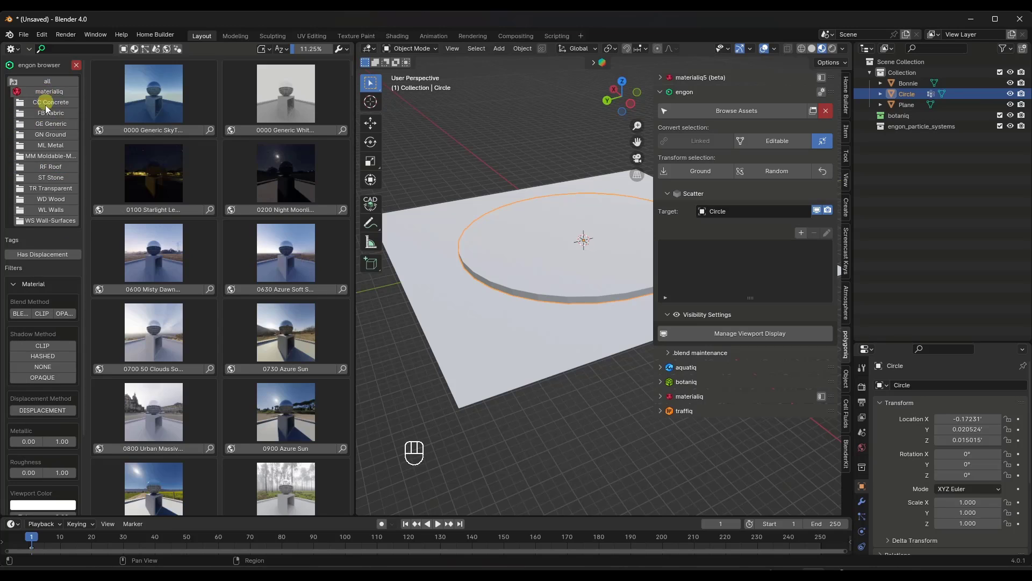
left_click(52, 102)
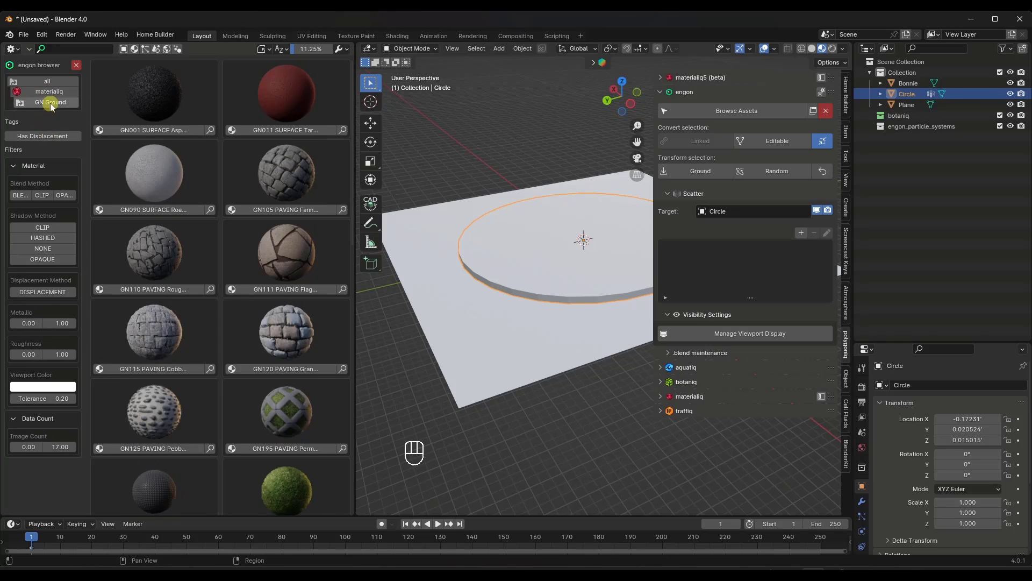
left_click(46, 80)
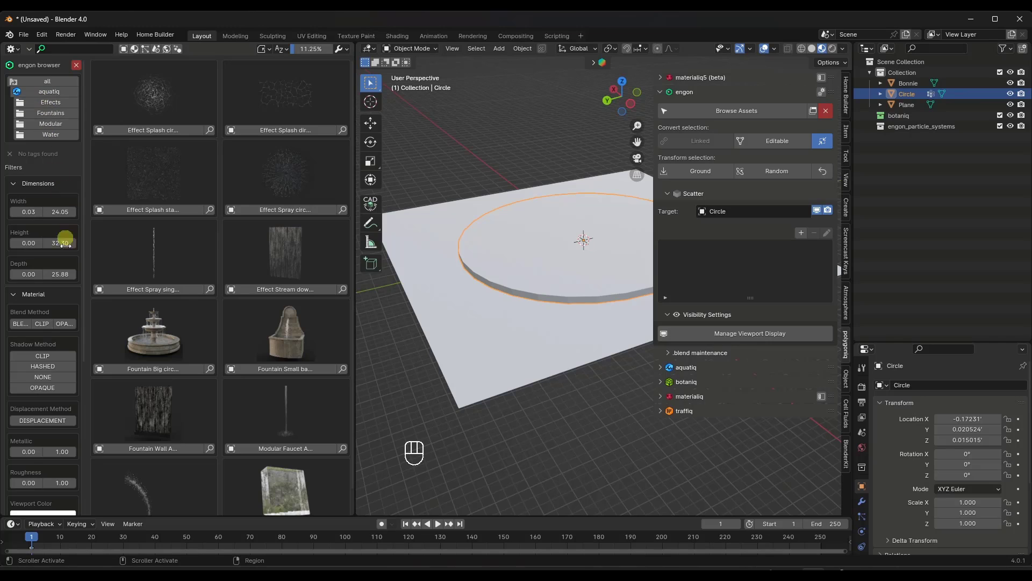
- Narrow the Height filter to zero, restore its full range, and return the browser to materialiq sky previews
left_click_drag(59, 242, 49, 264)
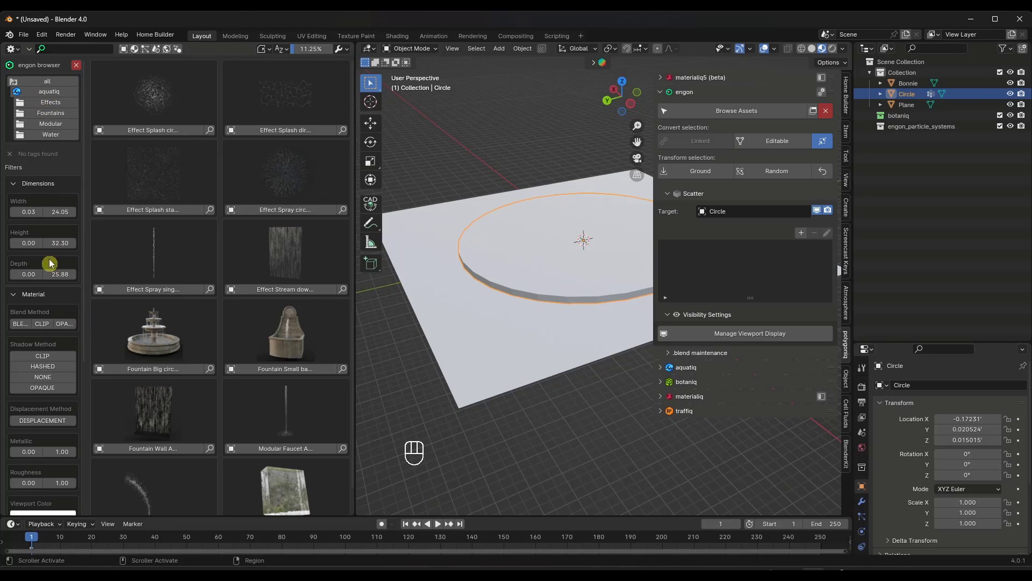
mouse_move(59, 242)
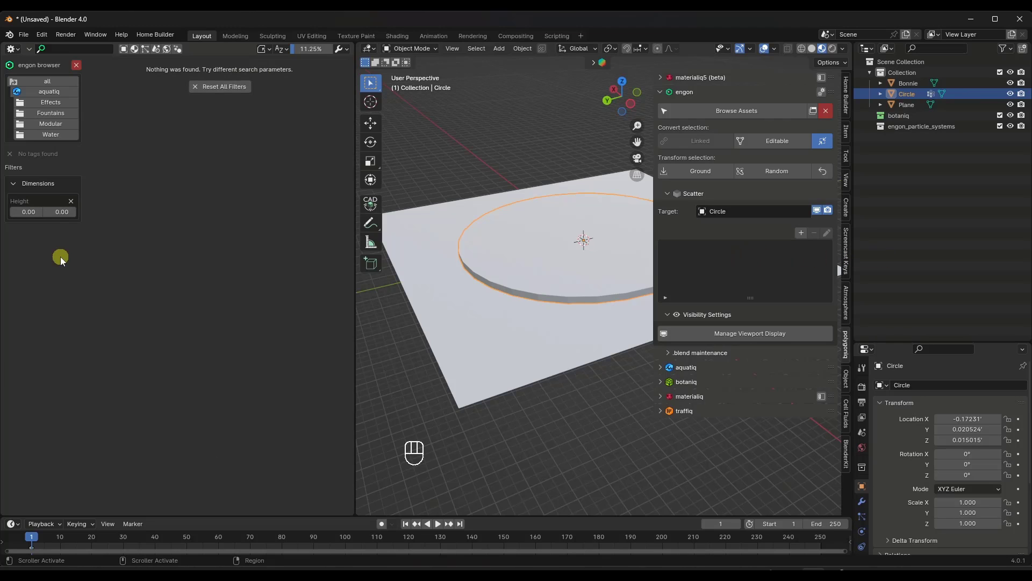
left_click_drag(60, 253, 76, 244)
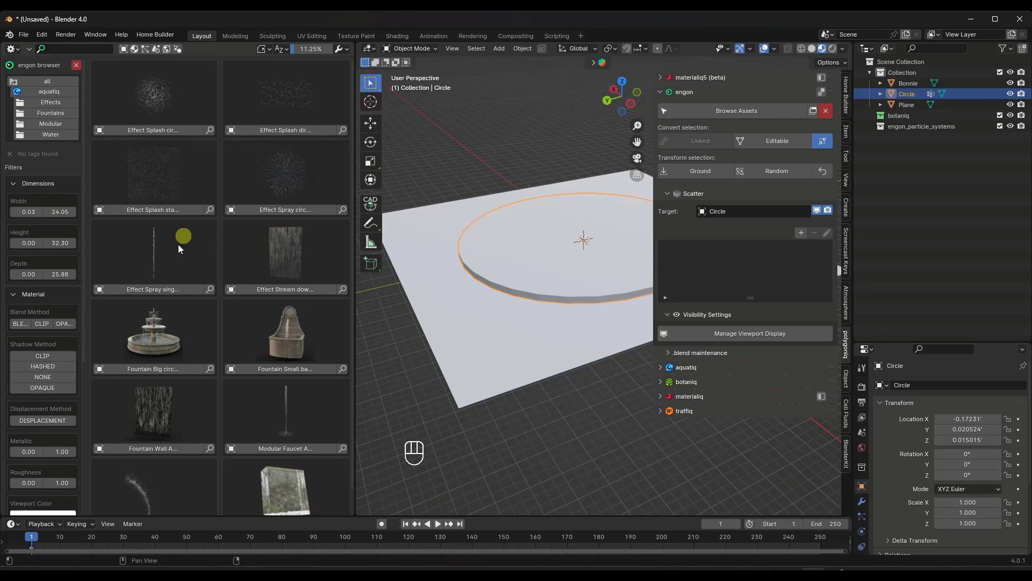
scroll("down", 3)
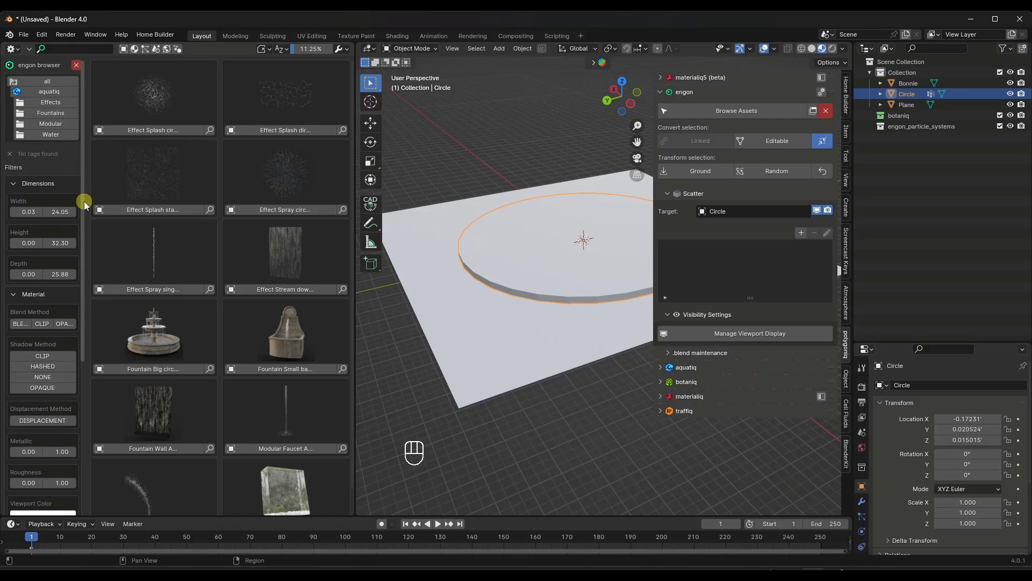
left_click(46, 81)
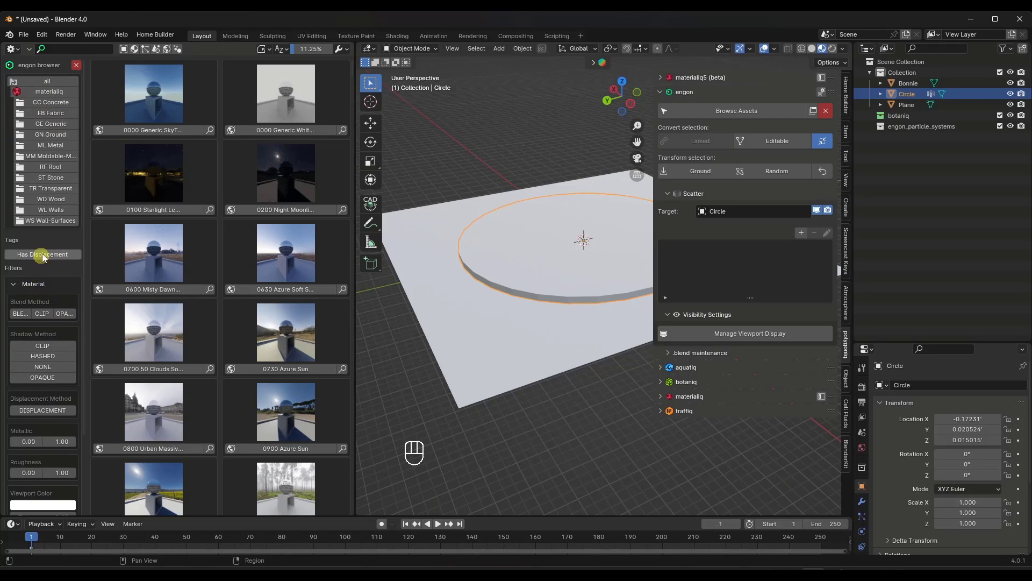
left_click(42, 254)
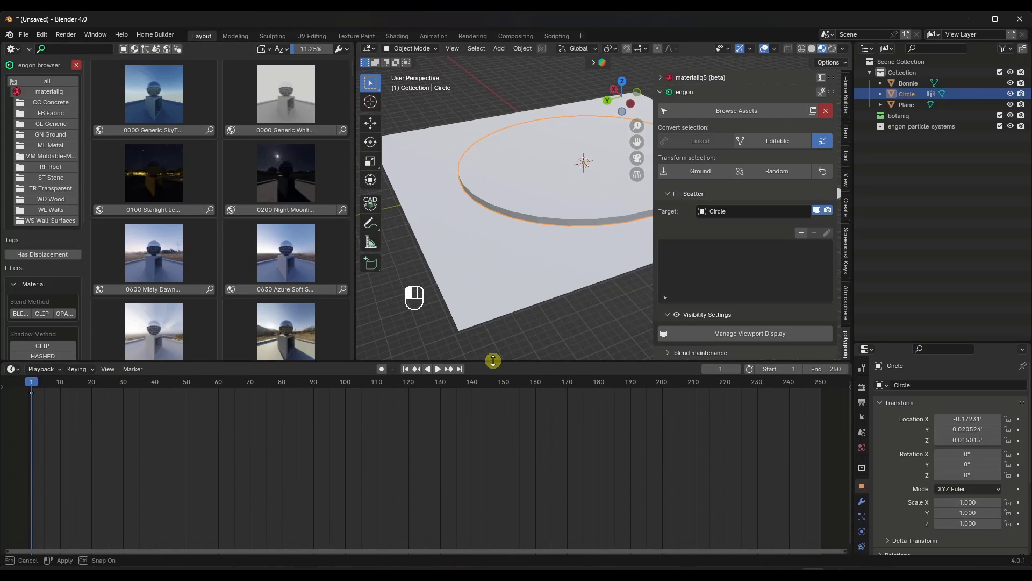
- Turn the timeline into an Asset Browser on materialiq_full and view the GN_Ground and ML_Metal catalogs
left_click(11, 368)
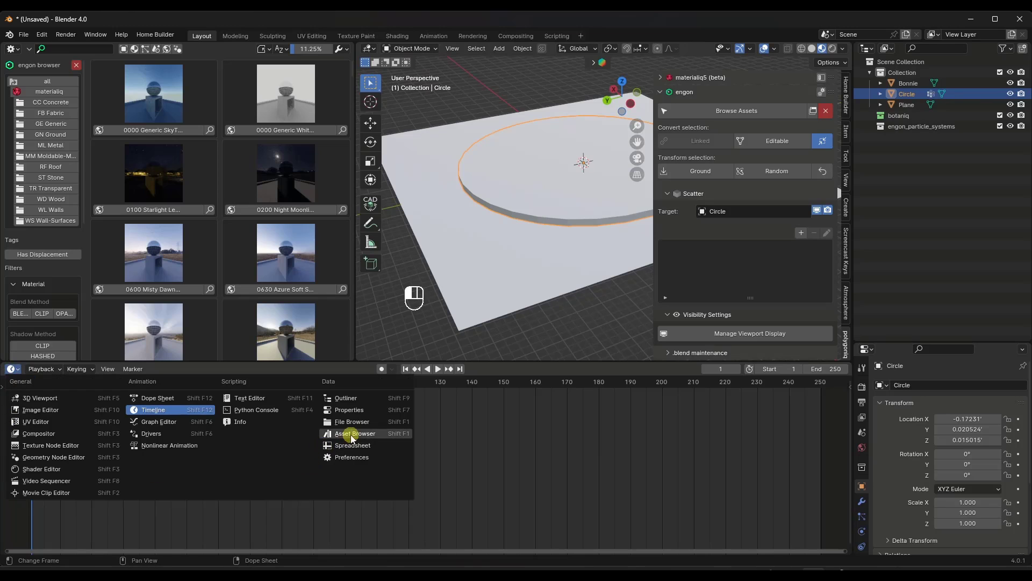
left_click(355, 433)
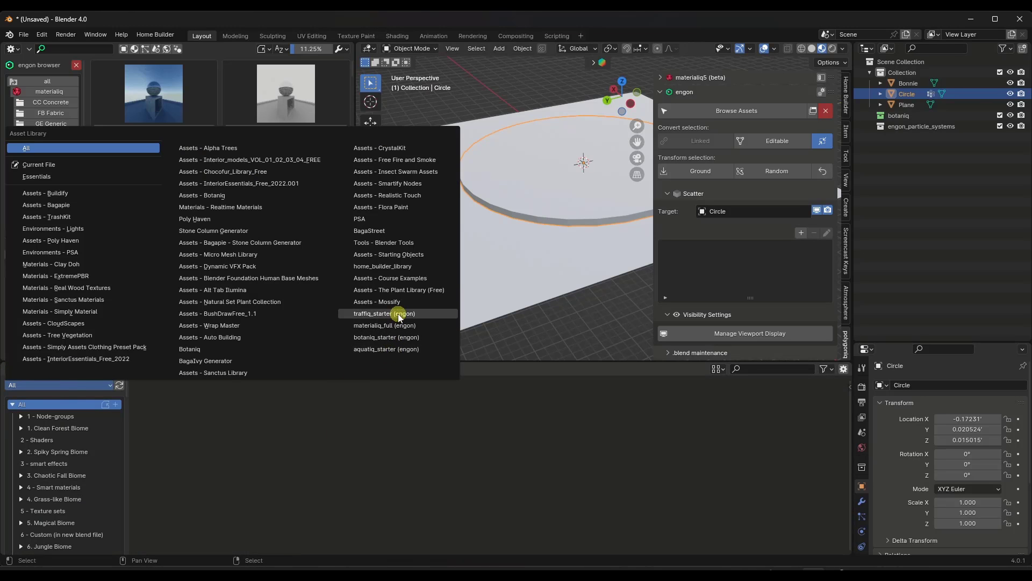
left_click(385, 324)
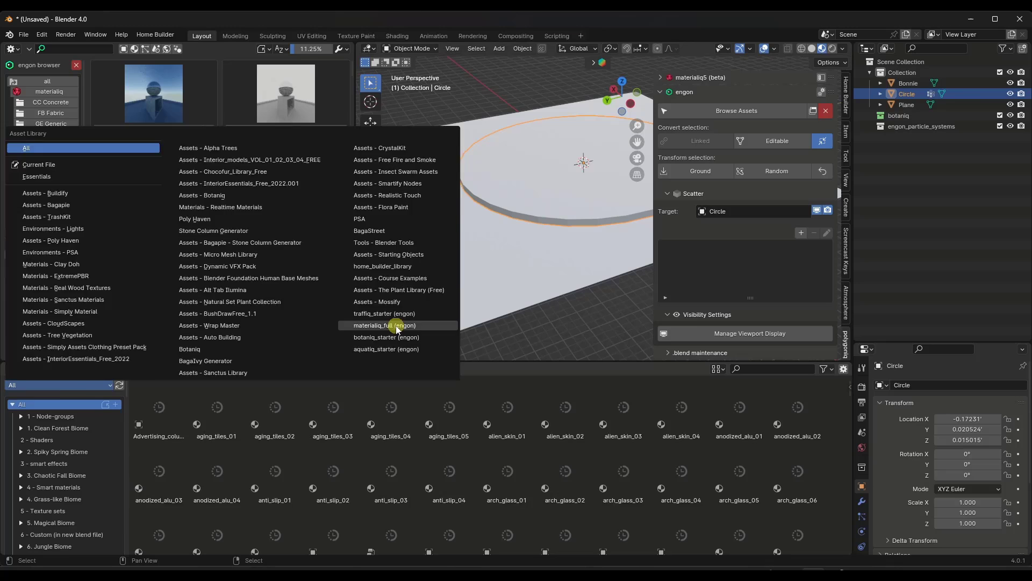
left_click(384, 325)
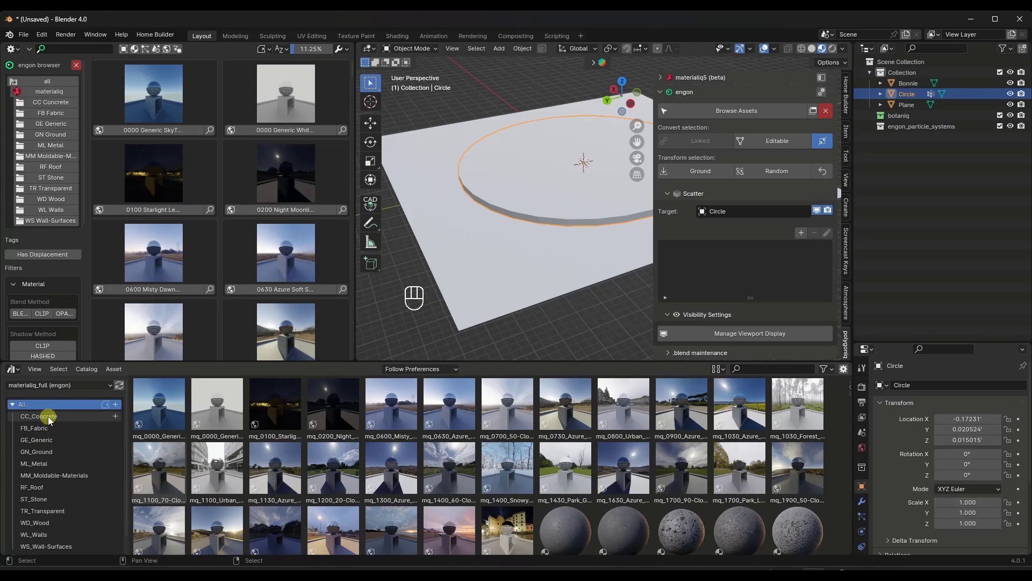
left_click(37, 451)
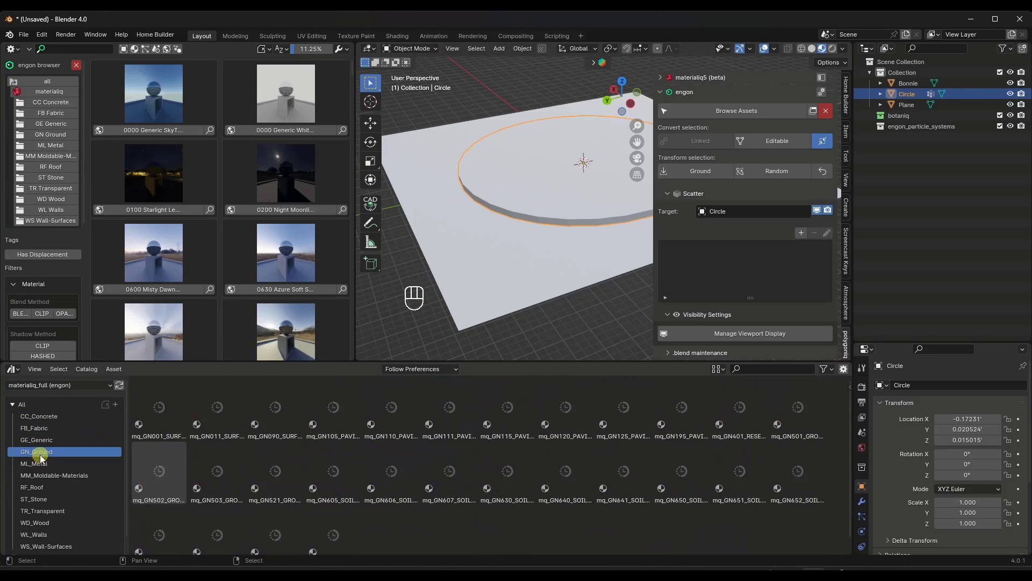
left_click(33, 462)
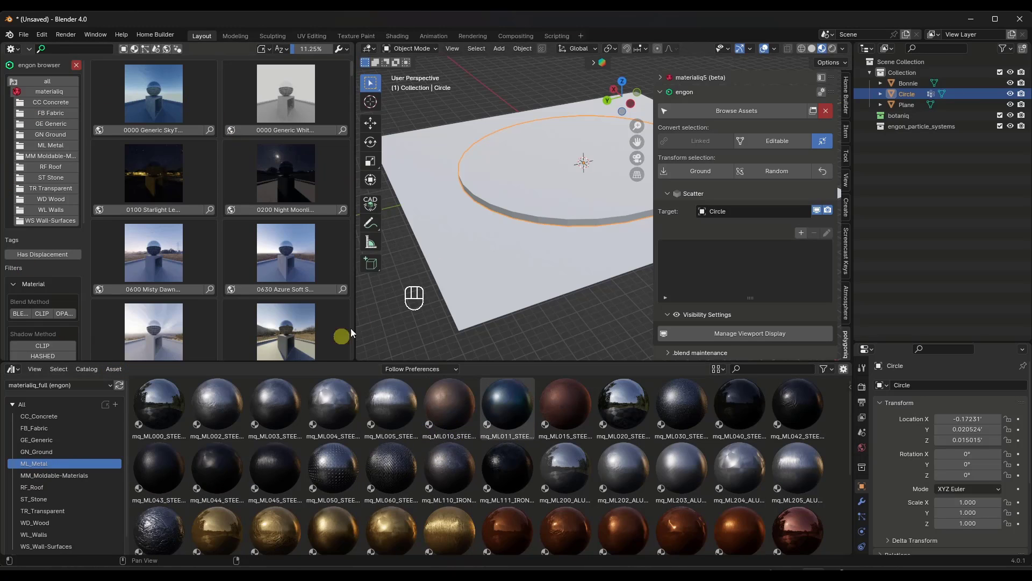
mouse_move(187, 184)
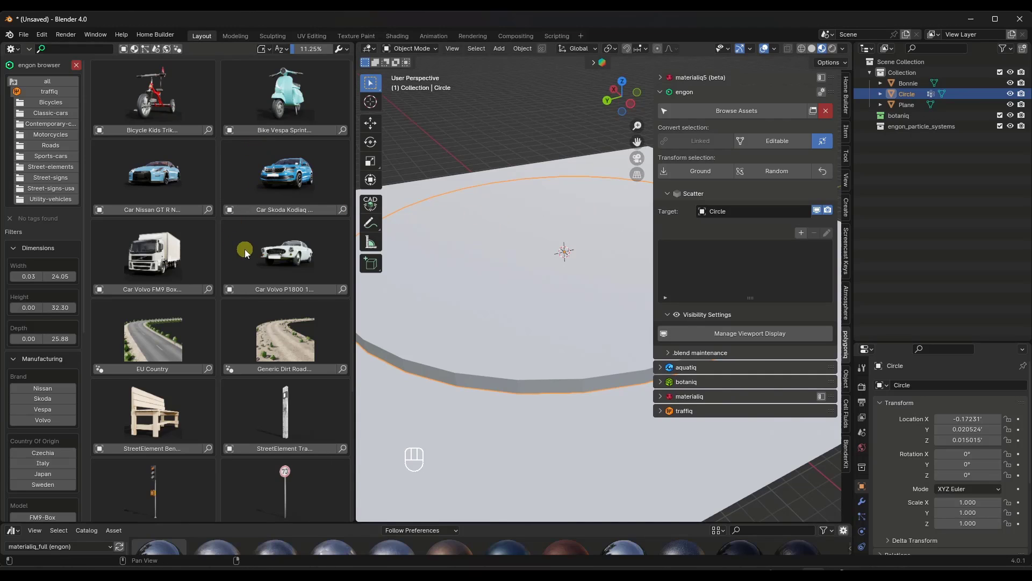
mouse_move(243, 245)
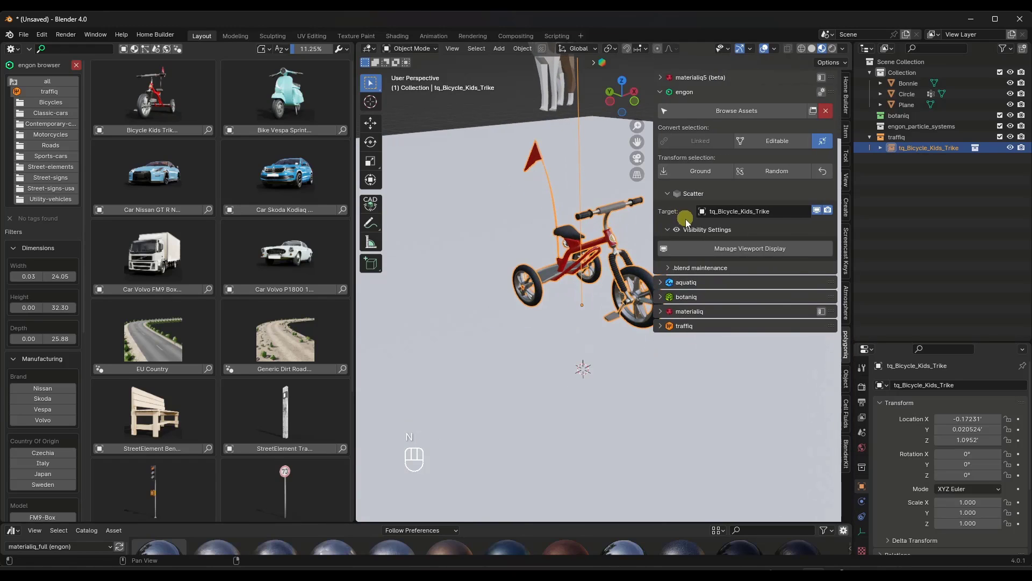
mouse_move(776, 139)
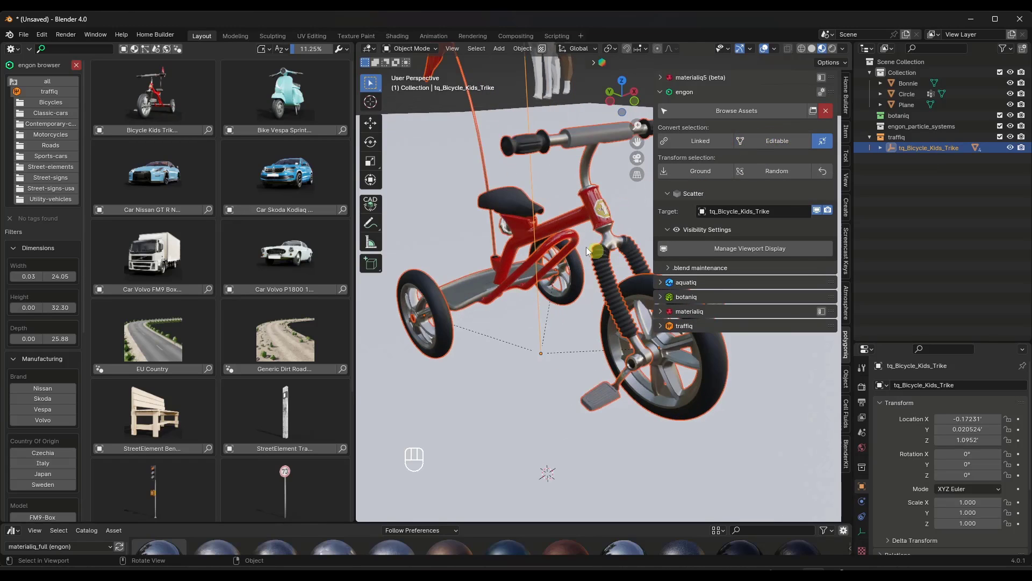
- Toggle the trike body through Edit Mode and recolor it blue and yellow in traffiq's Color Settings
key("Tab")
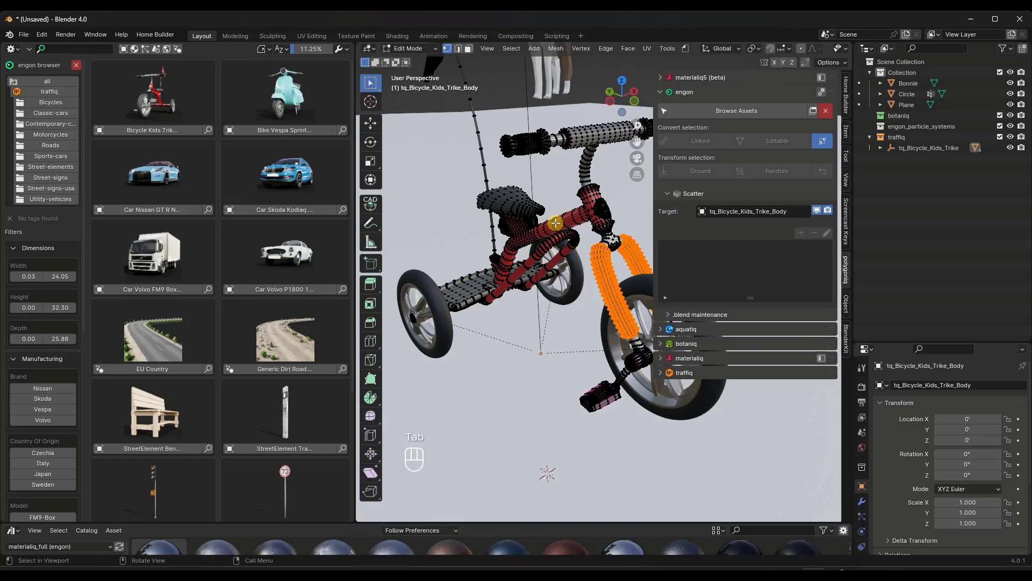
key("Tab")
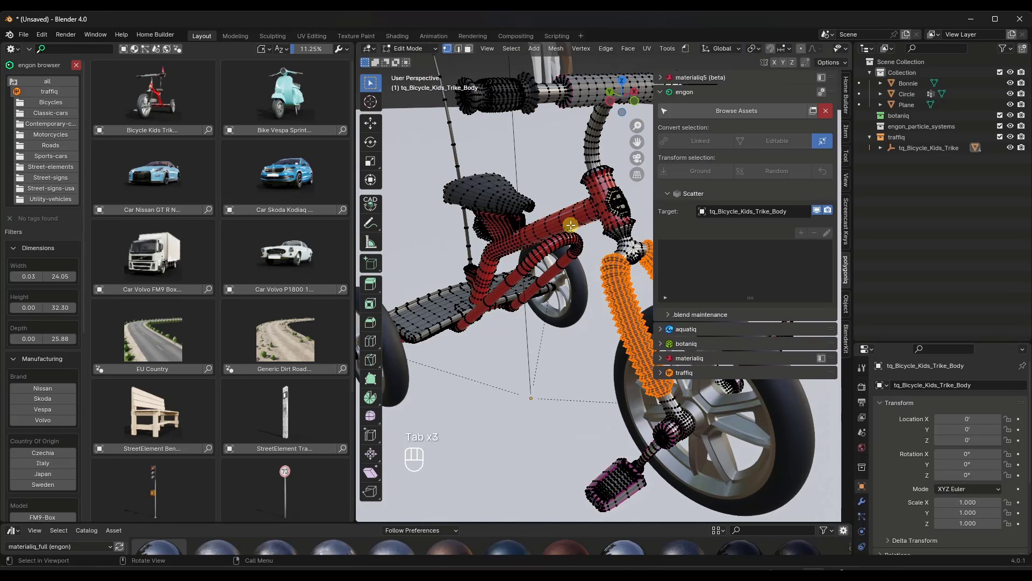
key("Tab")
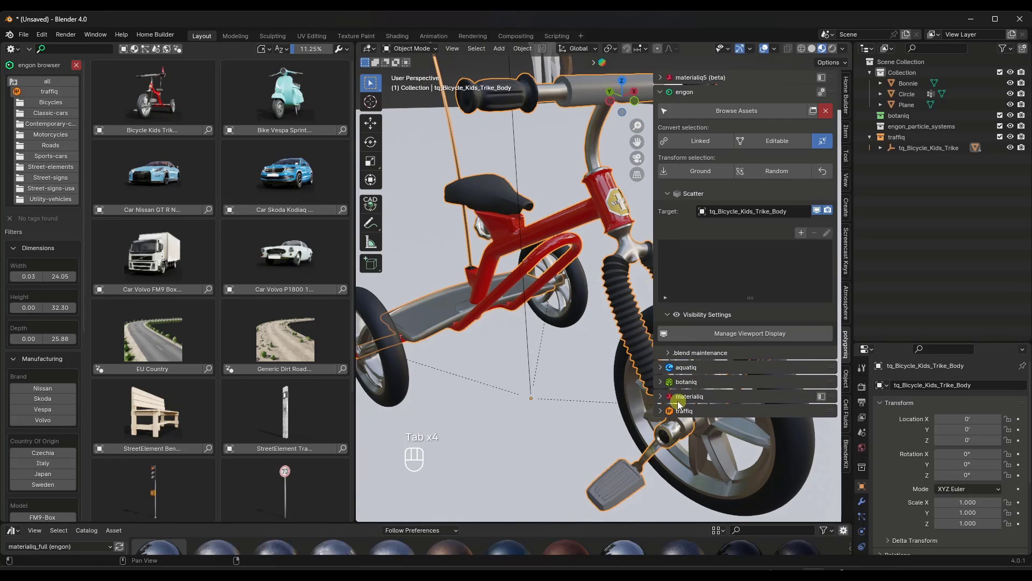
left_click(684, 410)
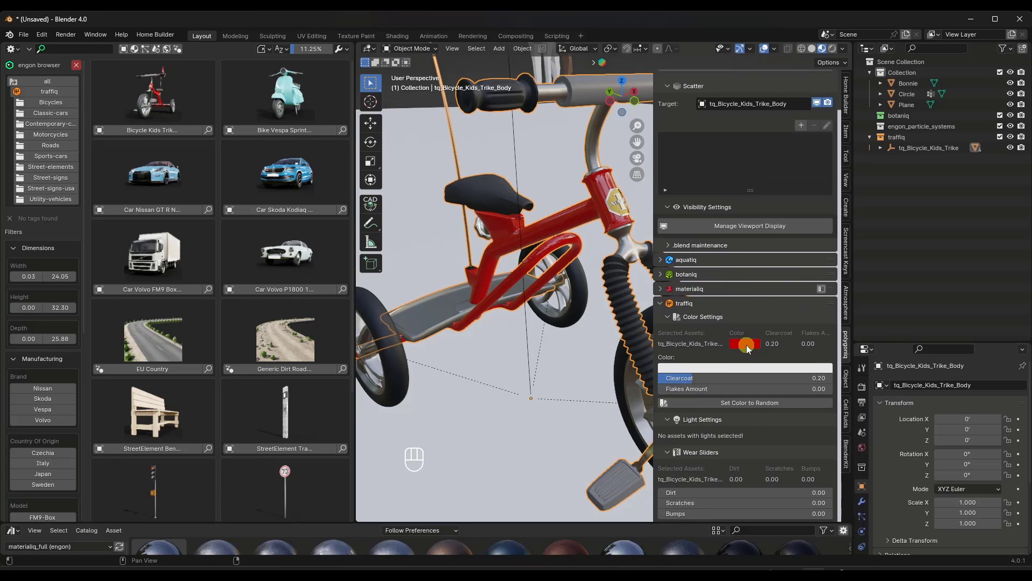
left_click(744, 343)
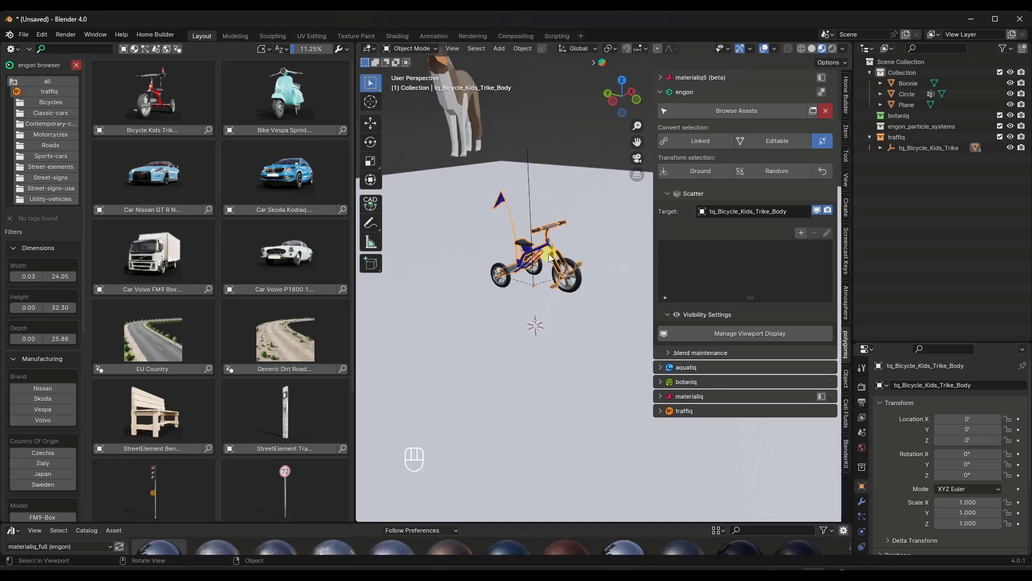
- Lift the trike with G Z and snap it onto the ground surface using engon's Ground transform
key("g")
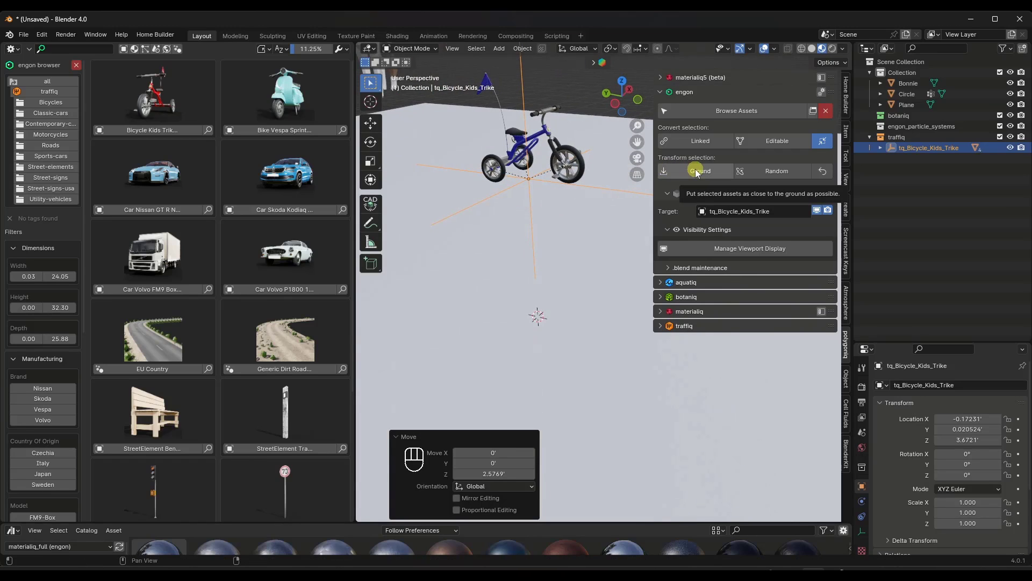
left_click(695, 171)
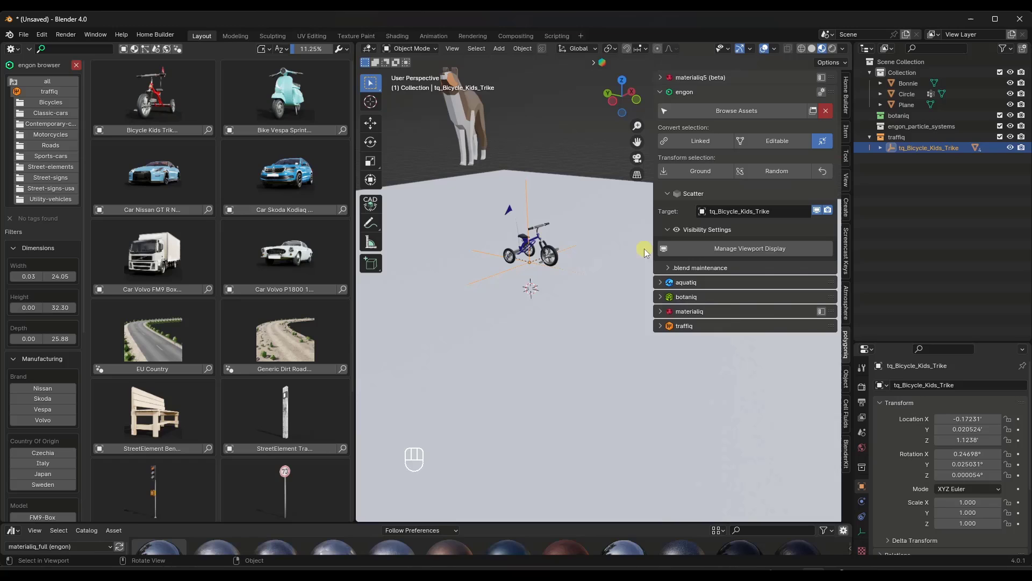
left_click(46, 81)
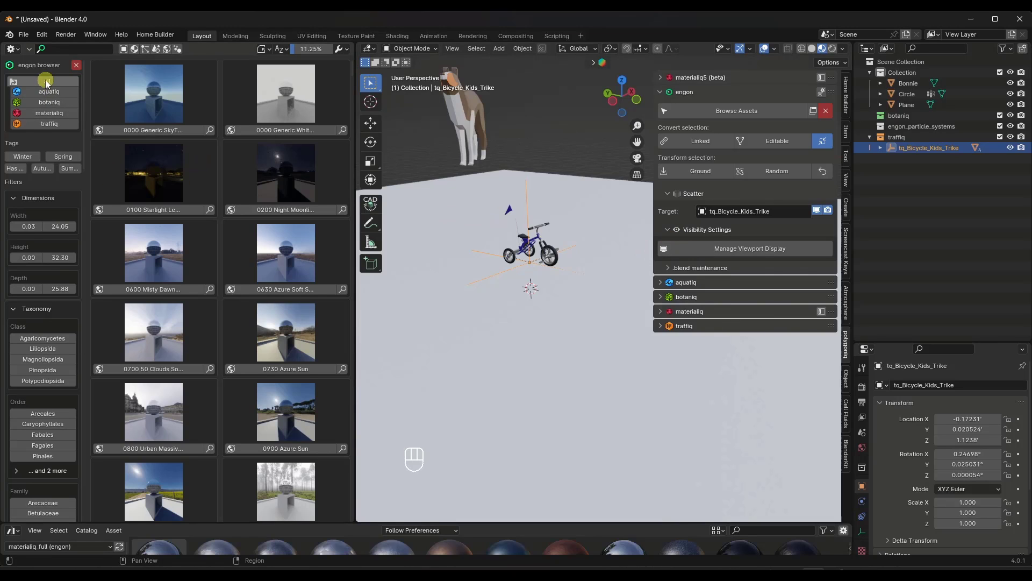
- Drag the botaniq Abies concolor fir and Aesculus hippocastanum chestnut trees into the viewport
left_click(48, 102)
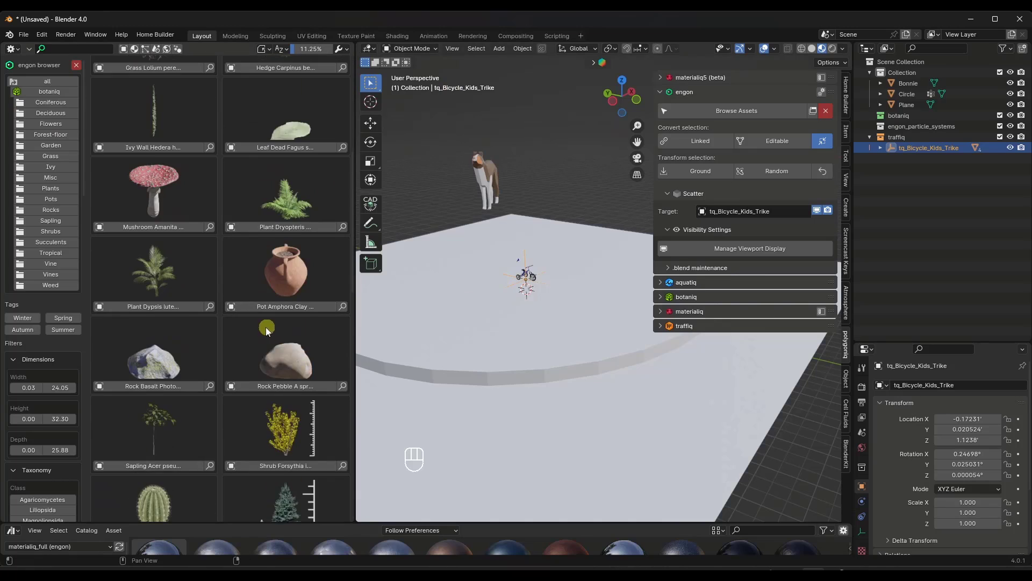
scroll("down", 3)
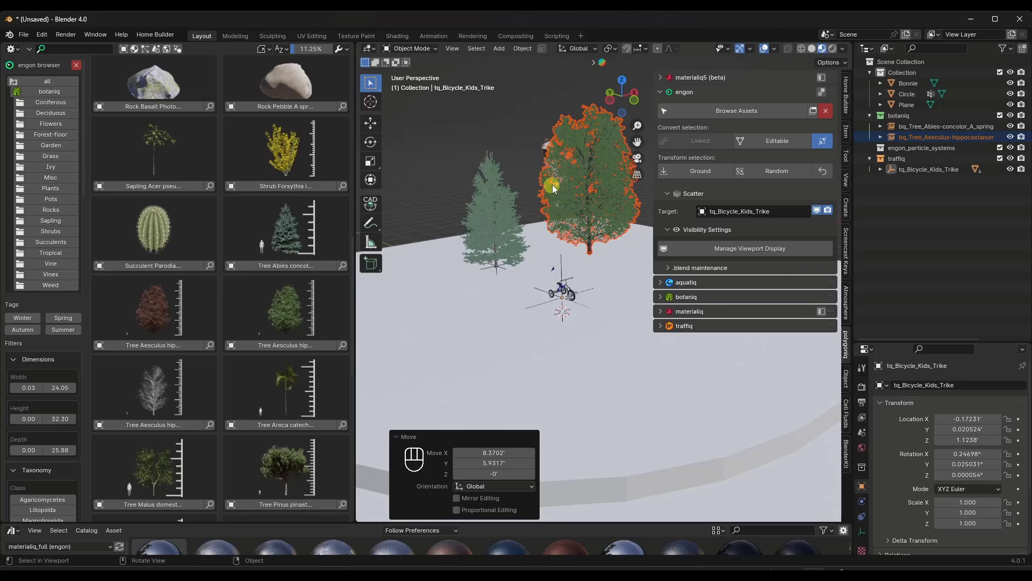
- Give both selected trees a random rotation and scale with engon's Random transform, retried several times
left_click(775, 171)
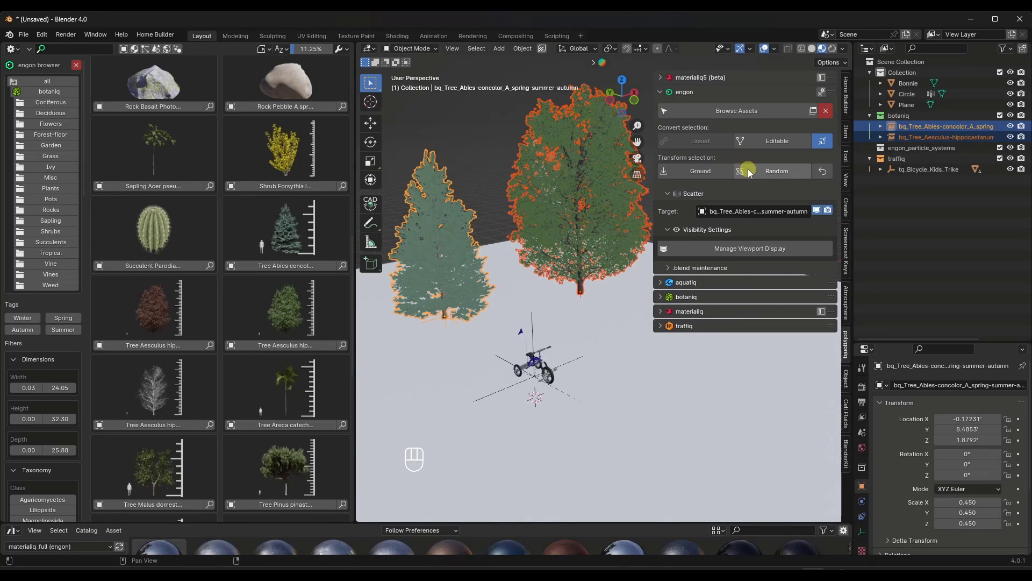
left_click(775, 171)
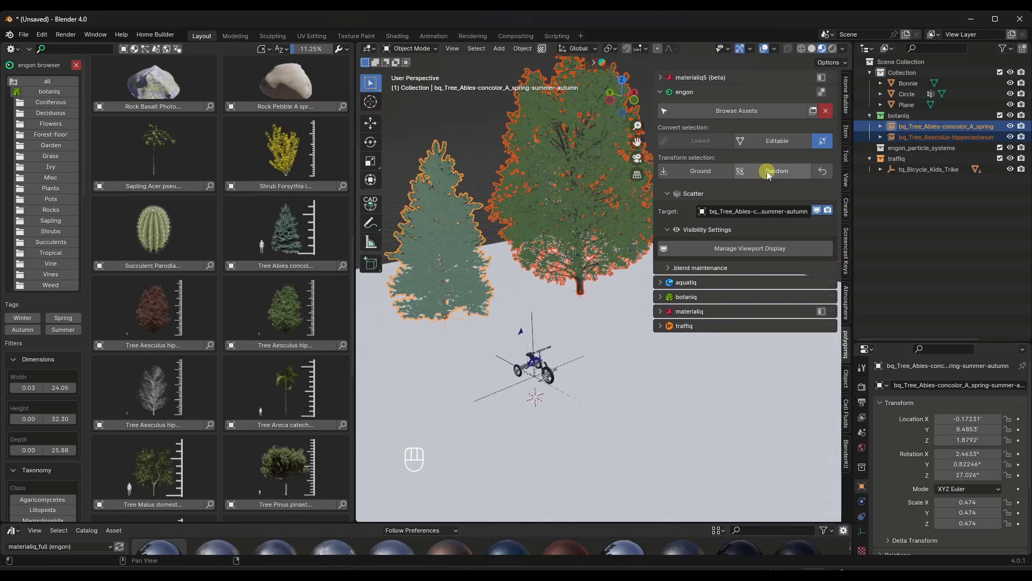
left_click(776, 171)
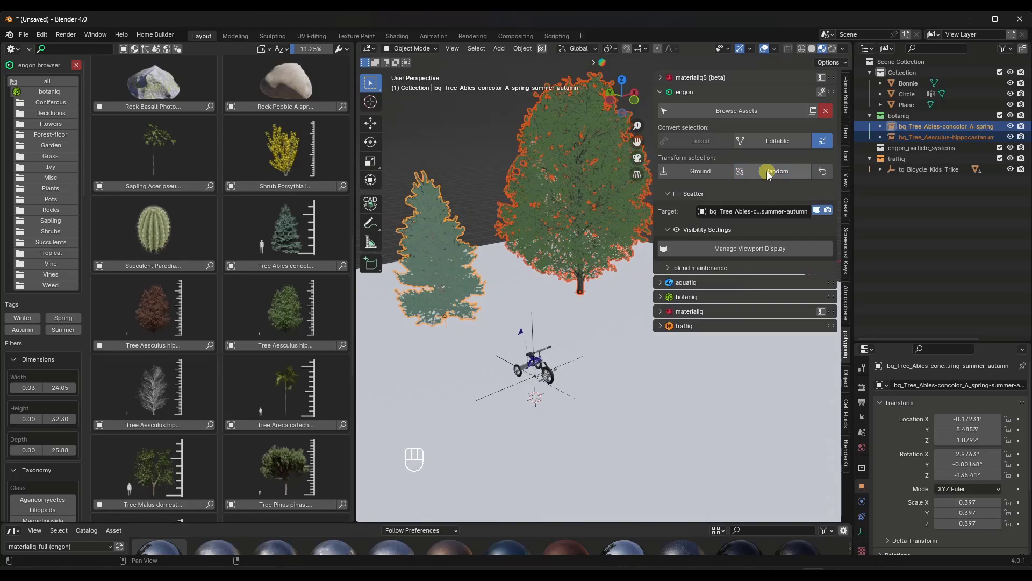
left_click(777, 171)
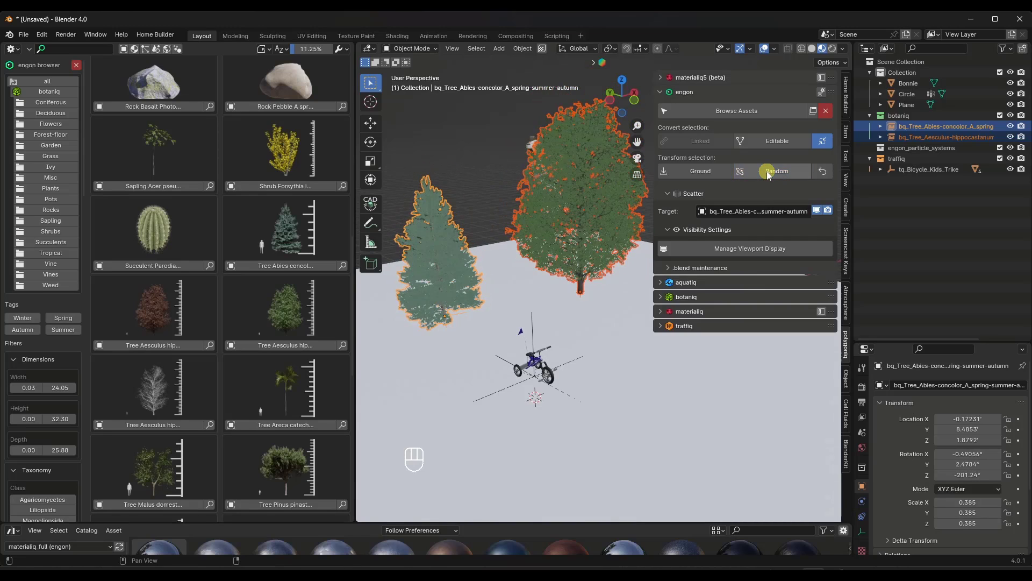
left_click(777, 171)
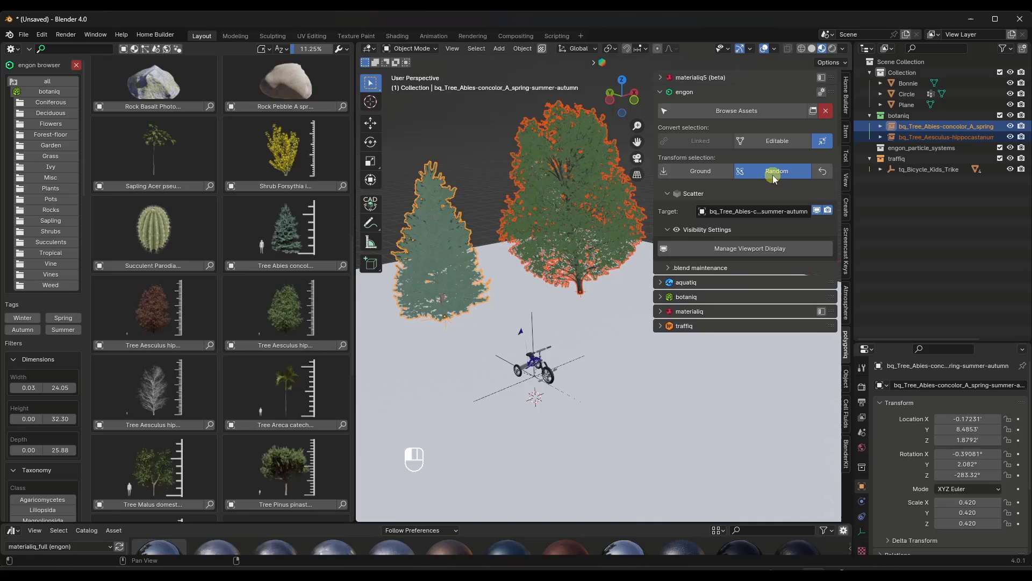
left_click(777, 171)
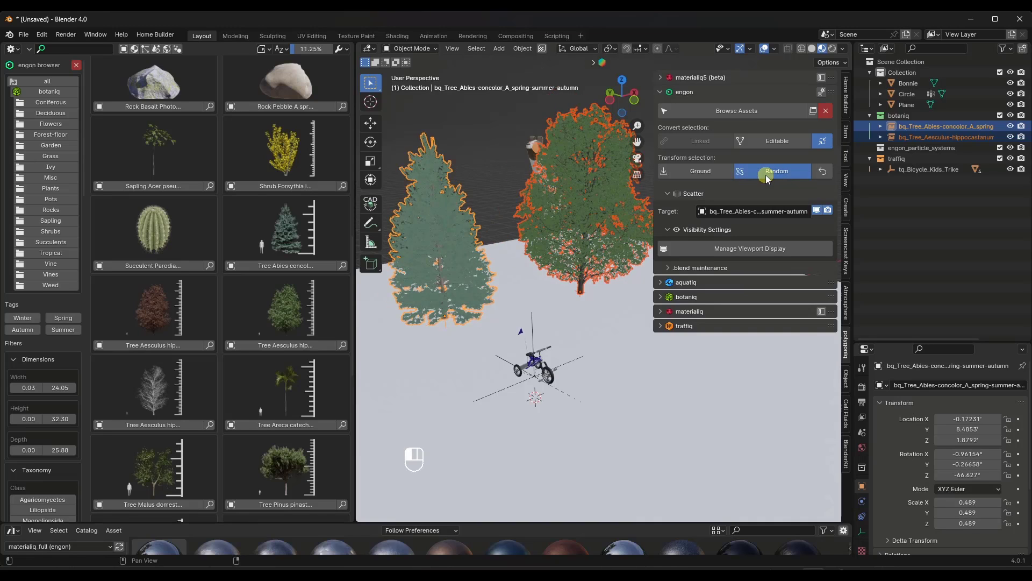
left_click(776, 171)
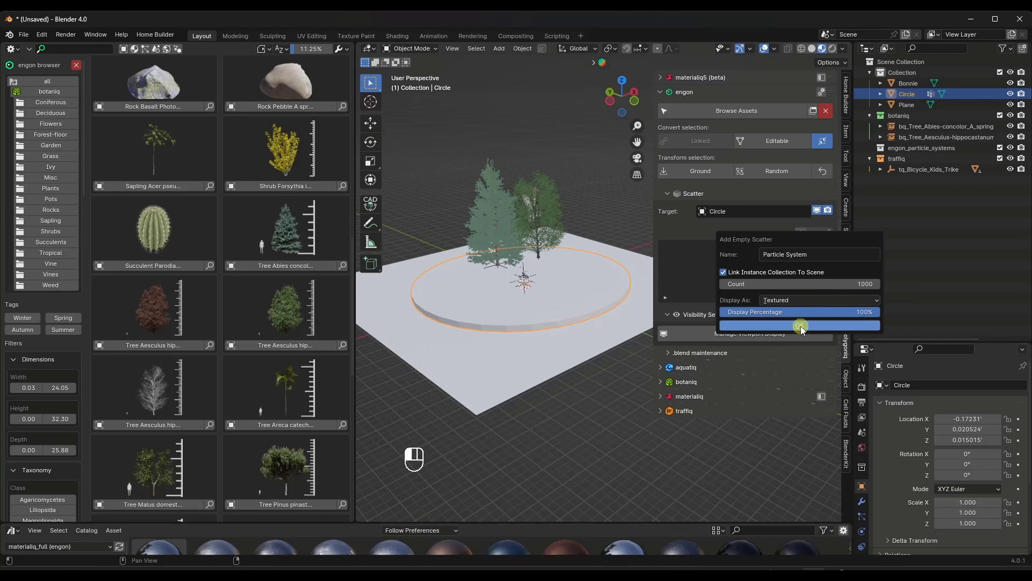
- Create the empty engon scatter on the circle and filter the asset browser to Grass
left_click(800, 324)
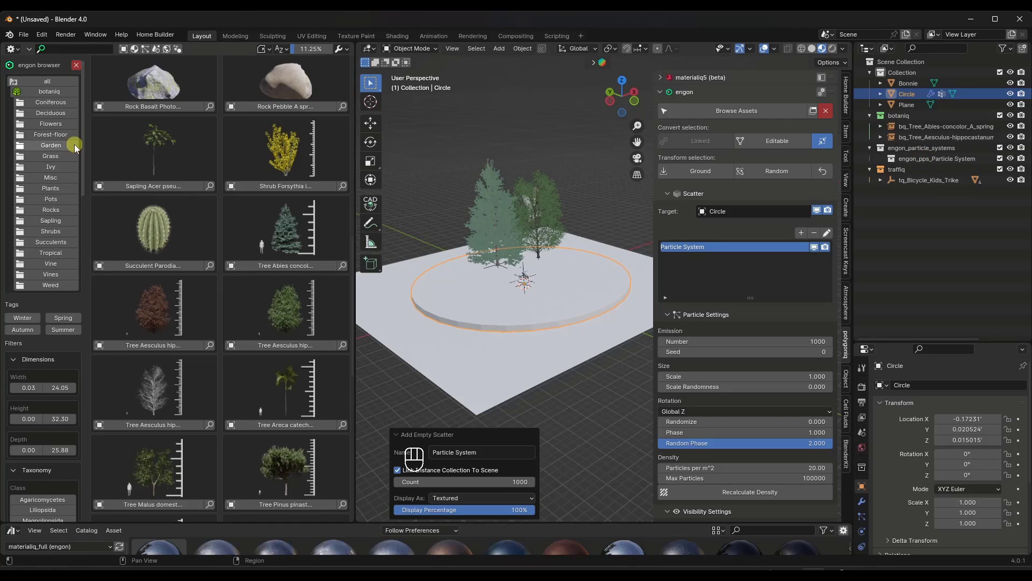
left_click(50, 155)
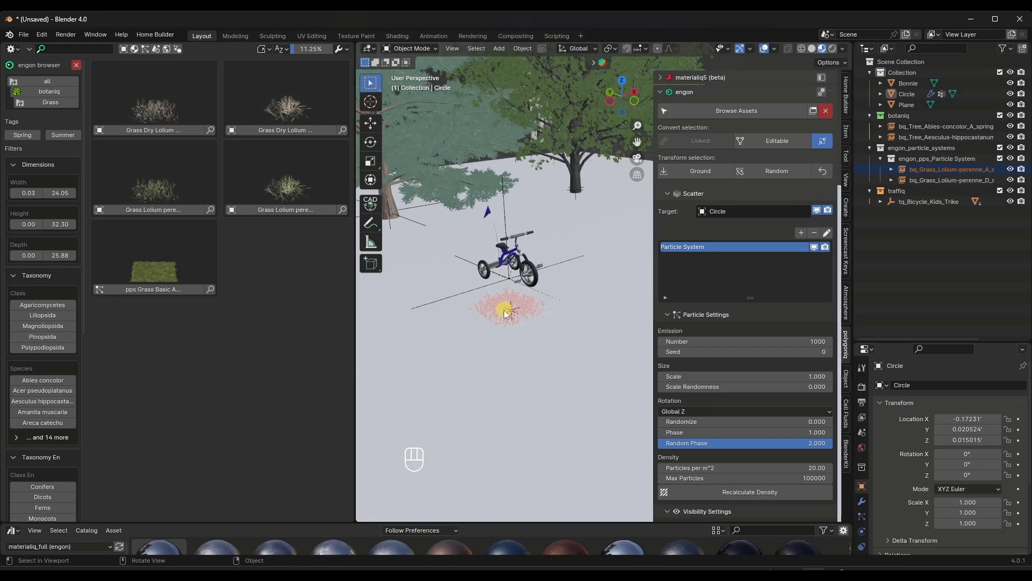
- Add the Lolium perenne models to the circle's particle Objects list and raise Scale to about 1.35
left_click(894, 169)
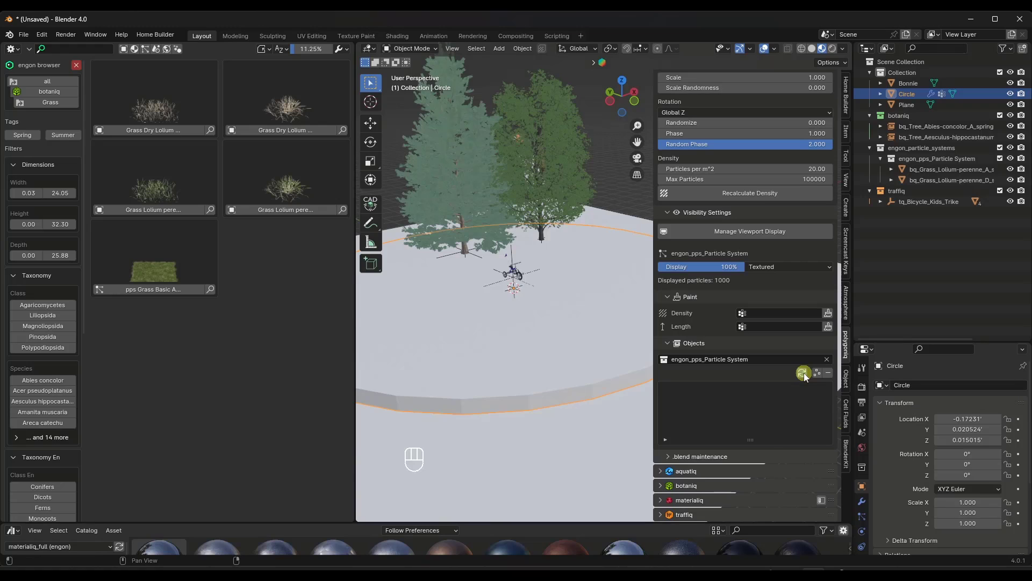
left_click(802, 374)
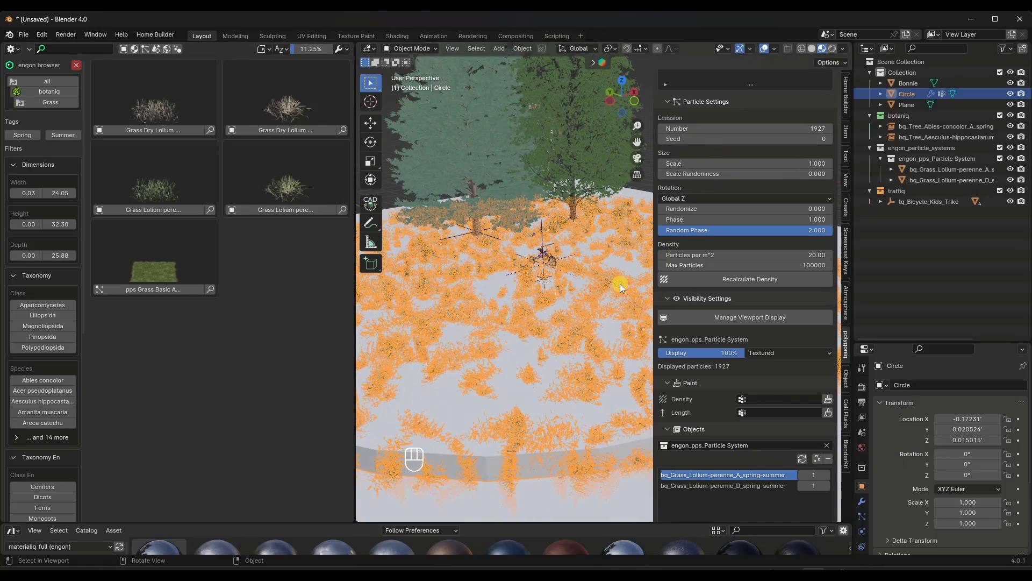
left_click_drag(685, 164, 744, 164)
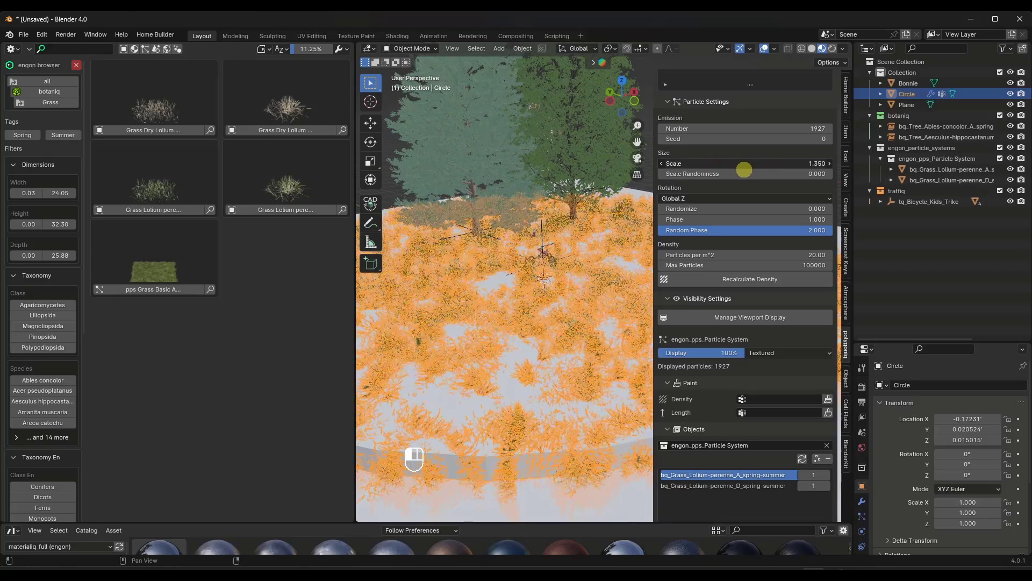
left_click_drag(747, 169, 757, 169)
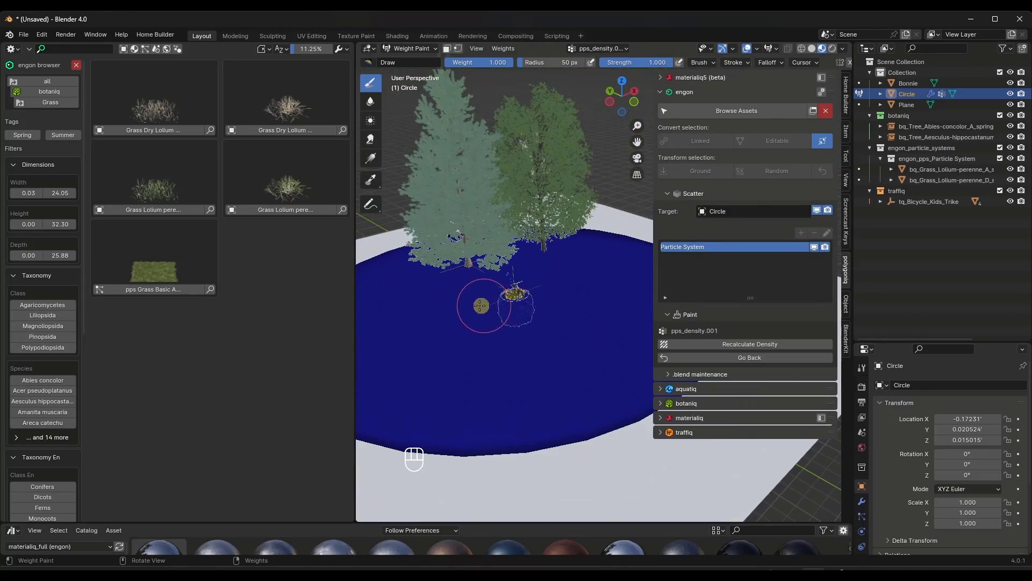
- Paint weight 0 density around the tricycle to clear a bare patch, refreshing the scatter with Tab
left_click_drag(480, 304, 609, 273)
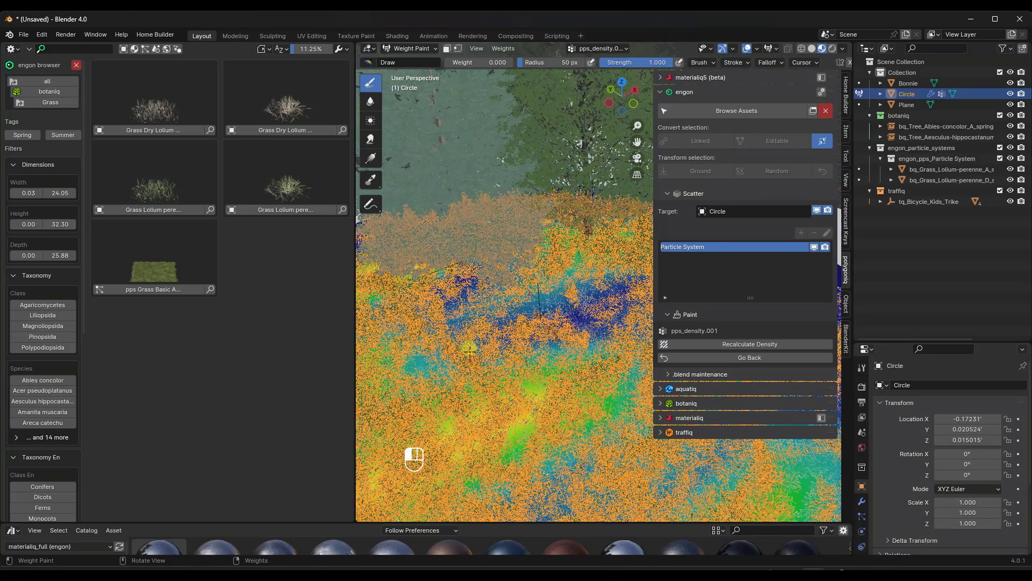
left_click(759, 49)
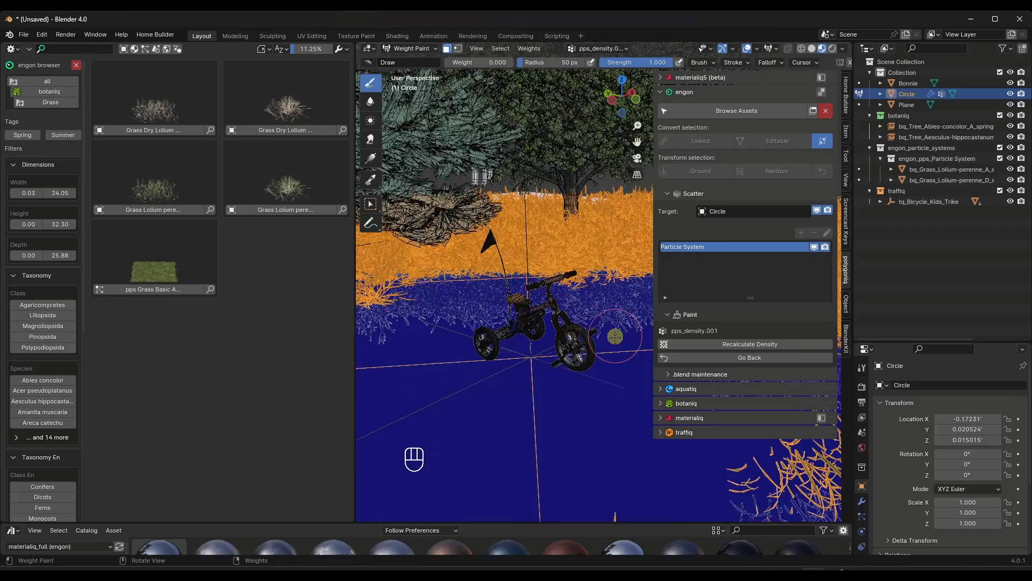
key("Tab")
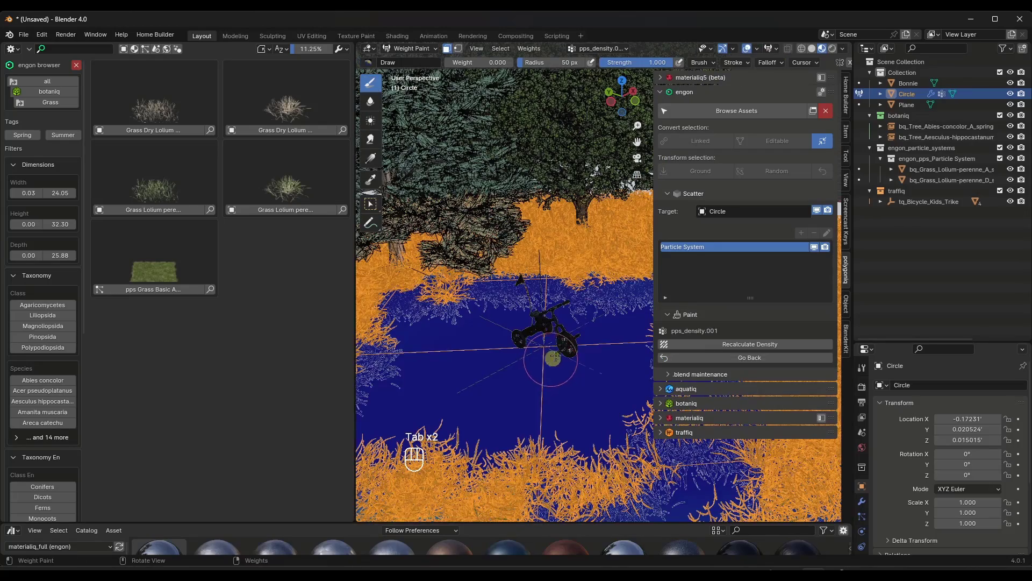
left_click(755, 48)
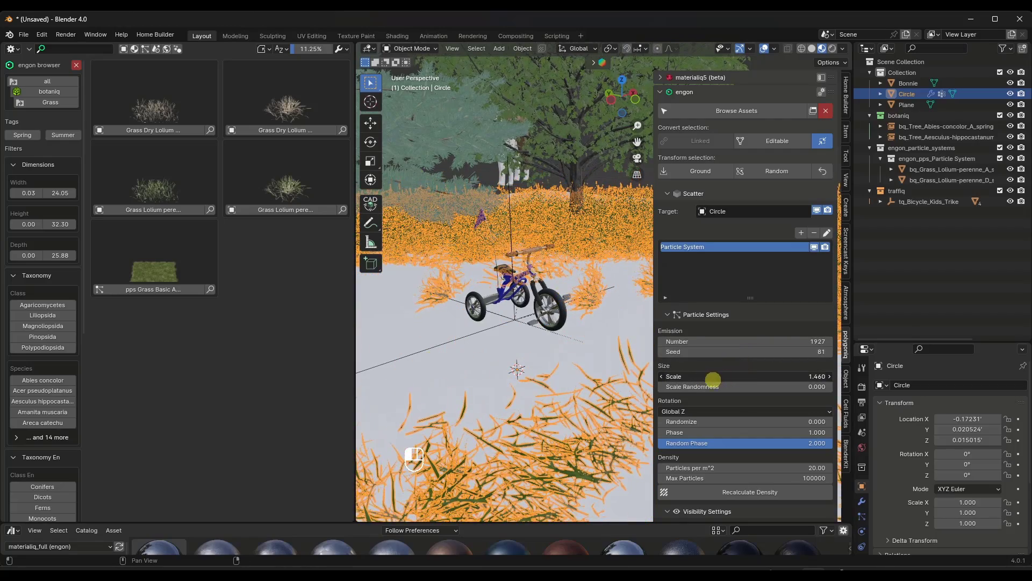
- Adjust the scattered grass particle Scale before loading EngonExample.blend
left_click_drag(685, 386, 731, 389)
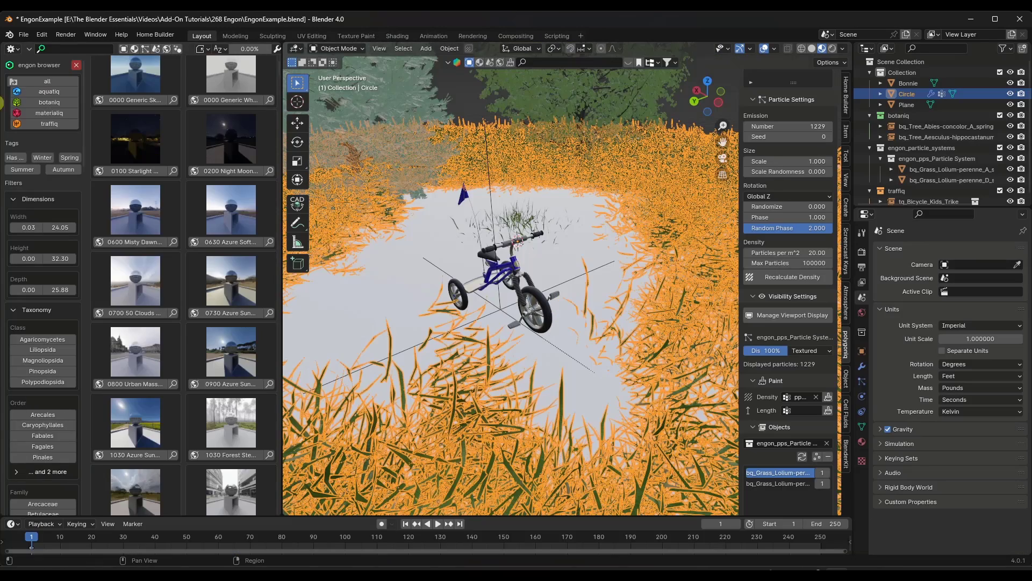
- Browse materialiq GN Ground materials and apply a dark stony ground material to the Circle
left_click(48, 103)
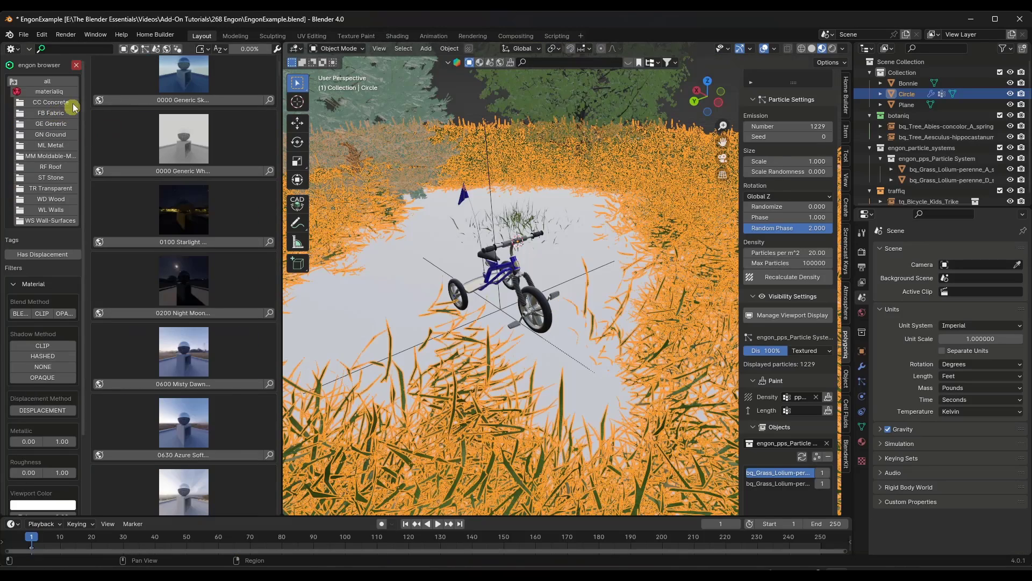
left_click(50, 102)
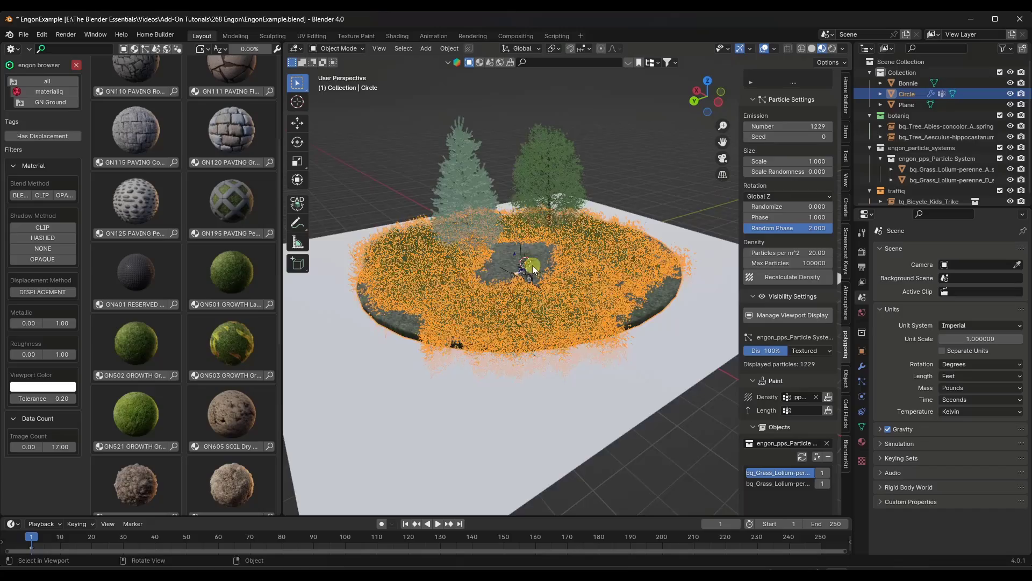
scroll("down", 3)
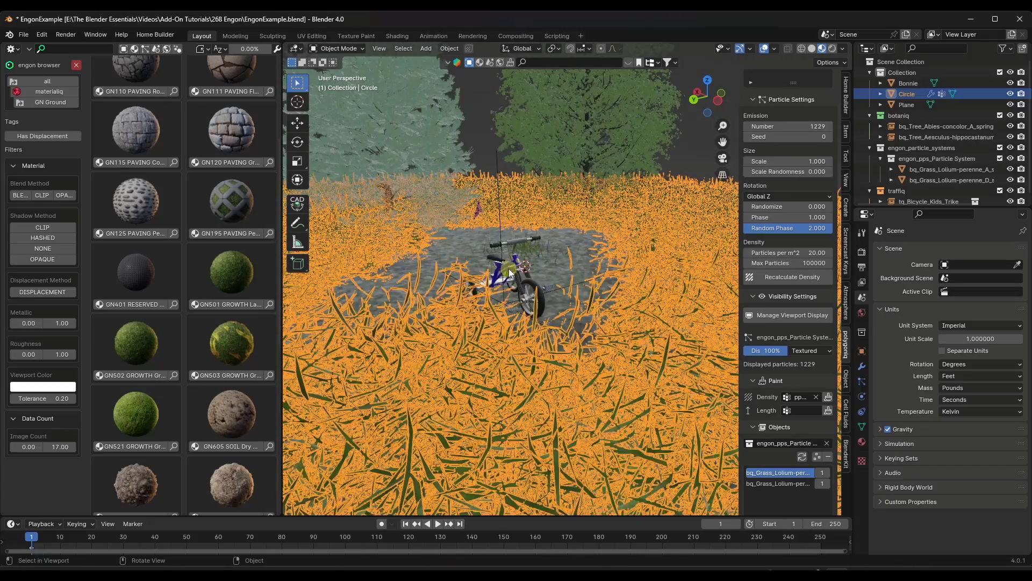